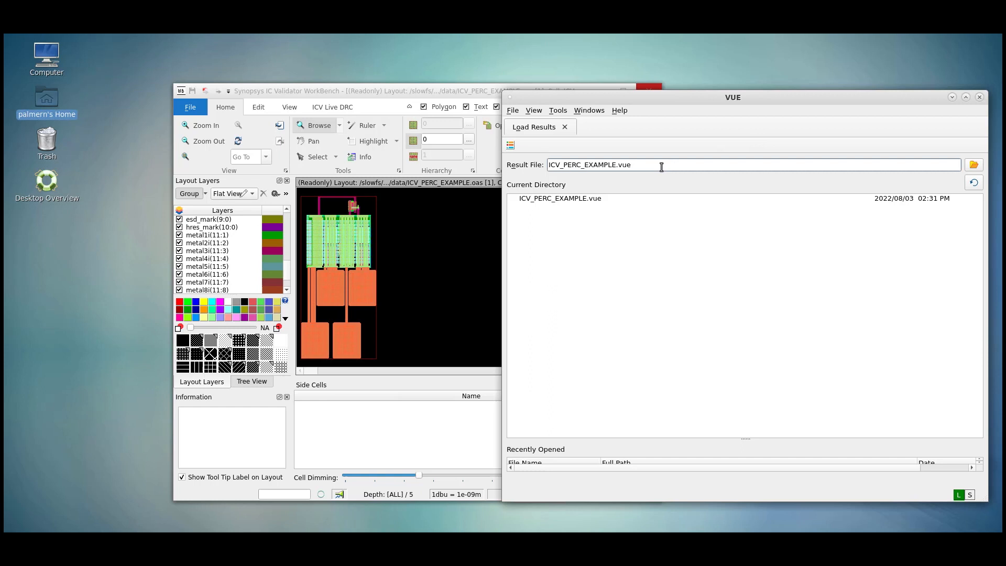
Open ICV_PERC_EXAMPLE.vue from Load Results to display its PERC run summary
double_click(560, 198)
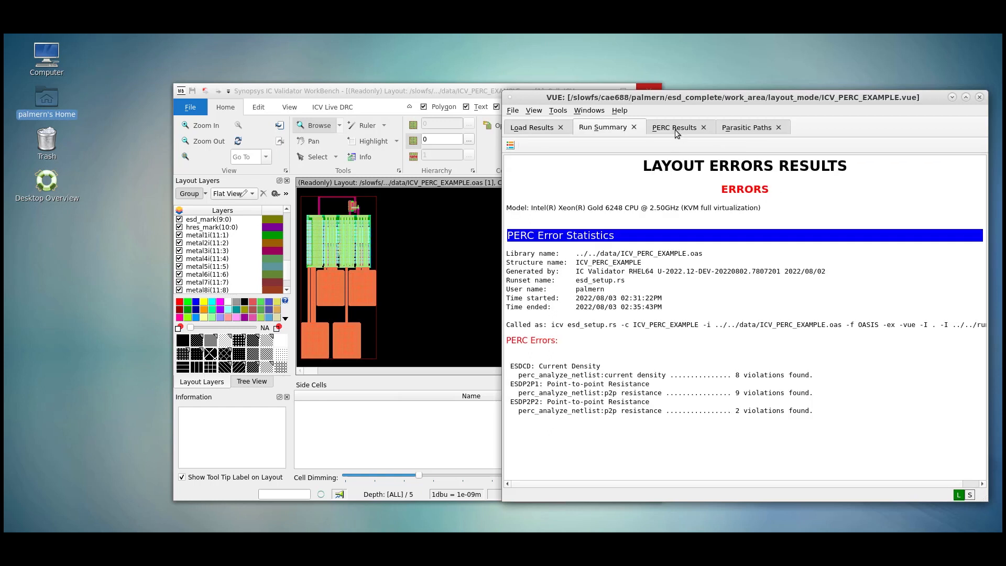
Open ESDP2P1 error 1 (IO1 -> VDD) in PERC Results and view its Path description
left_click(675, 127)
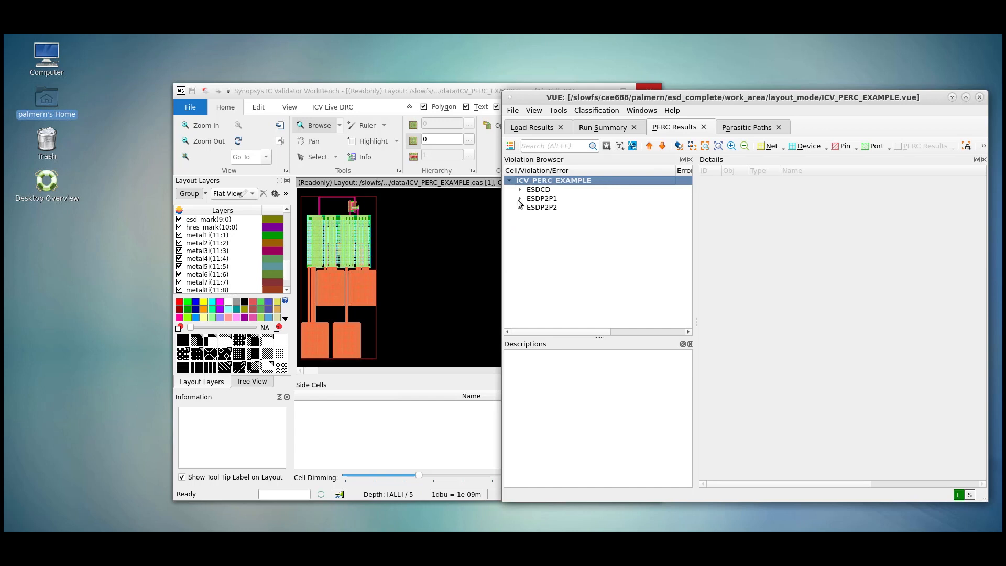
left_click(520, 198)
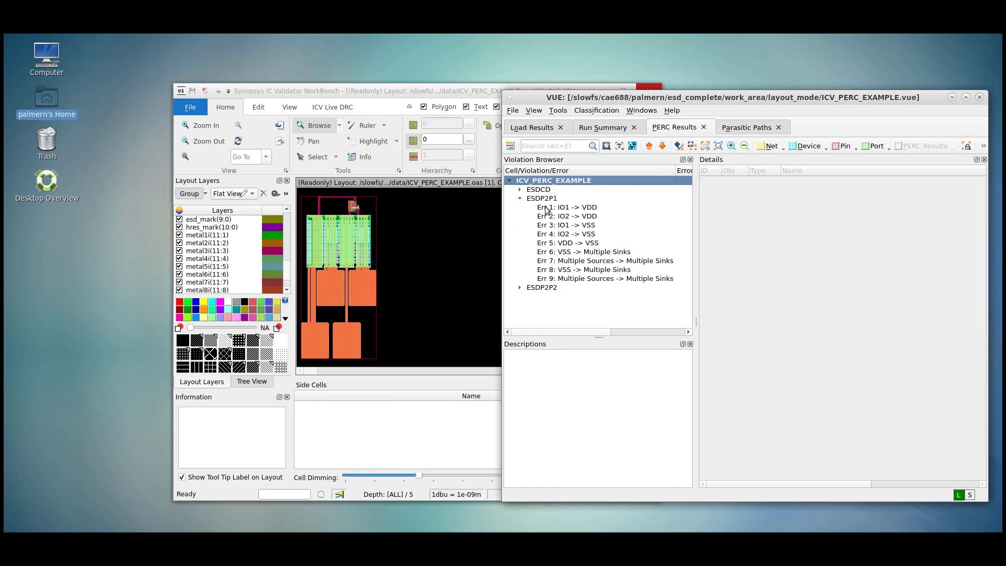
left_click(566, 207)
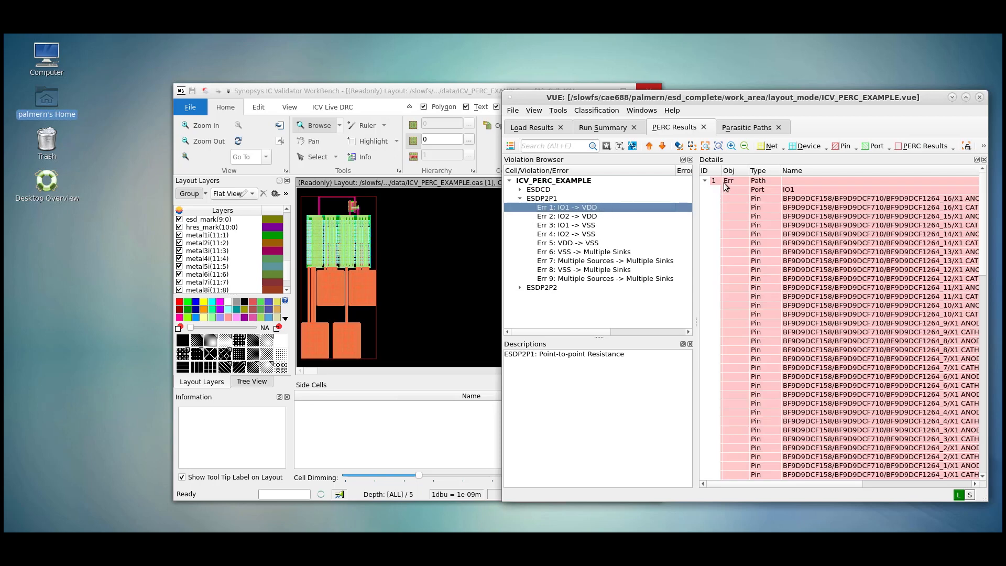
left_click(757, 180)
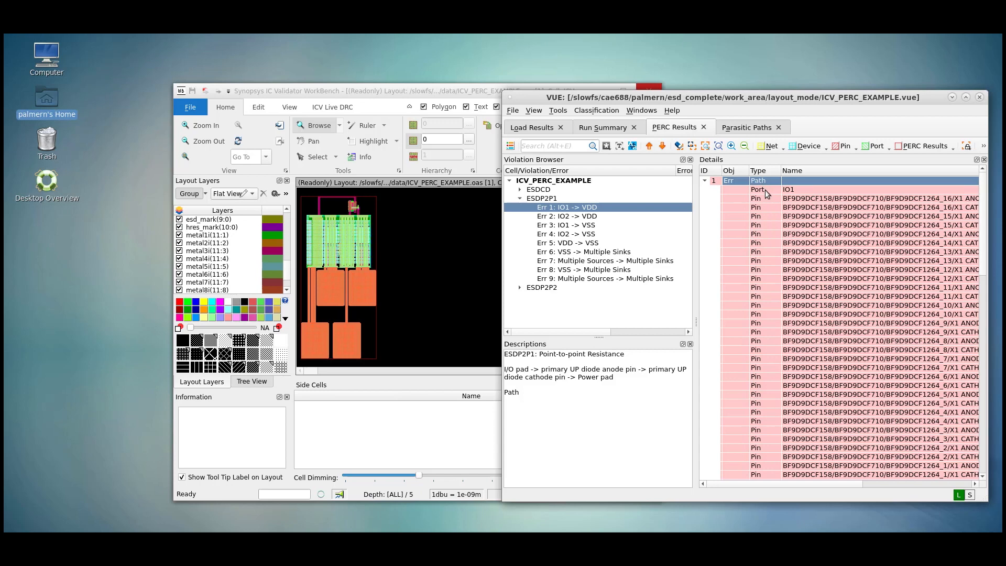
mouse_move(765, 204)
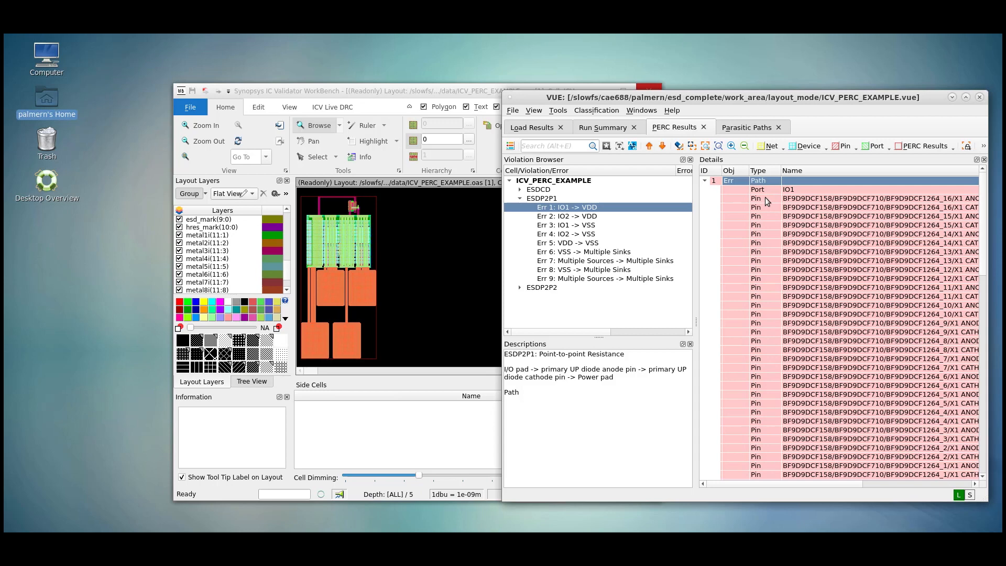
Review the highlight context menus for the IO1 port, first pin and error path rows
right_click(757, 189)
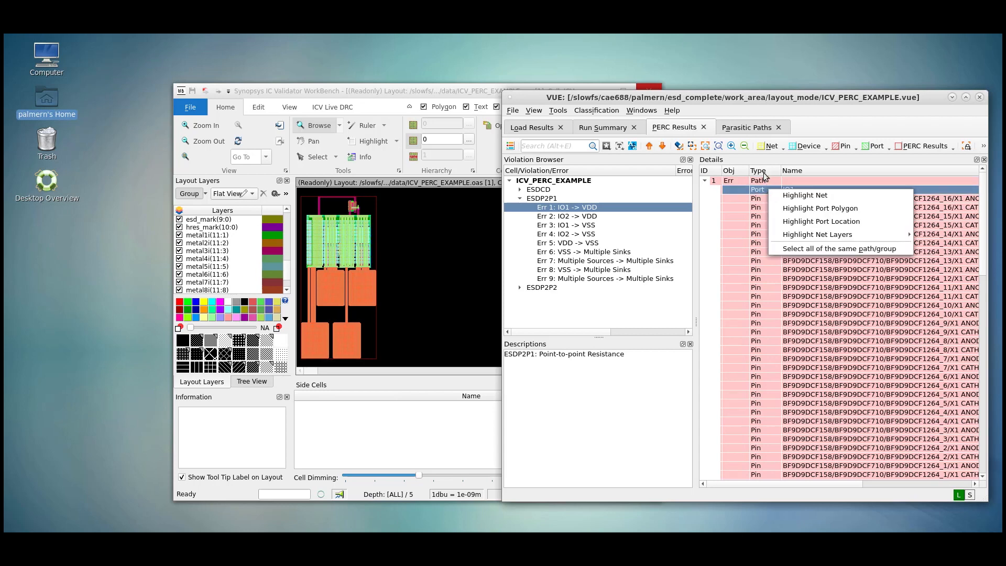
mouse_move(806, 195)
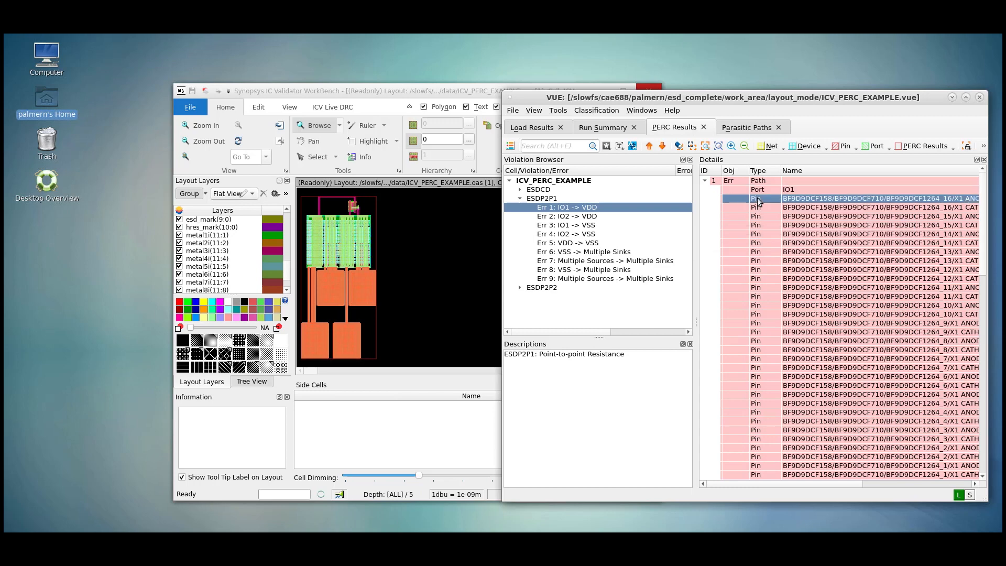
right_click(757, 198)
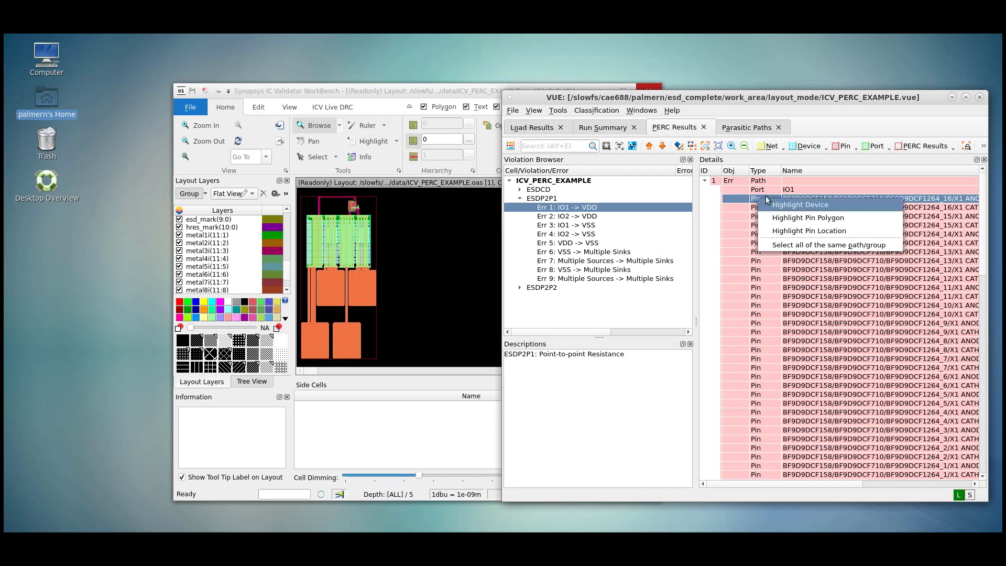
mouse_move(766, 207)
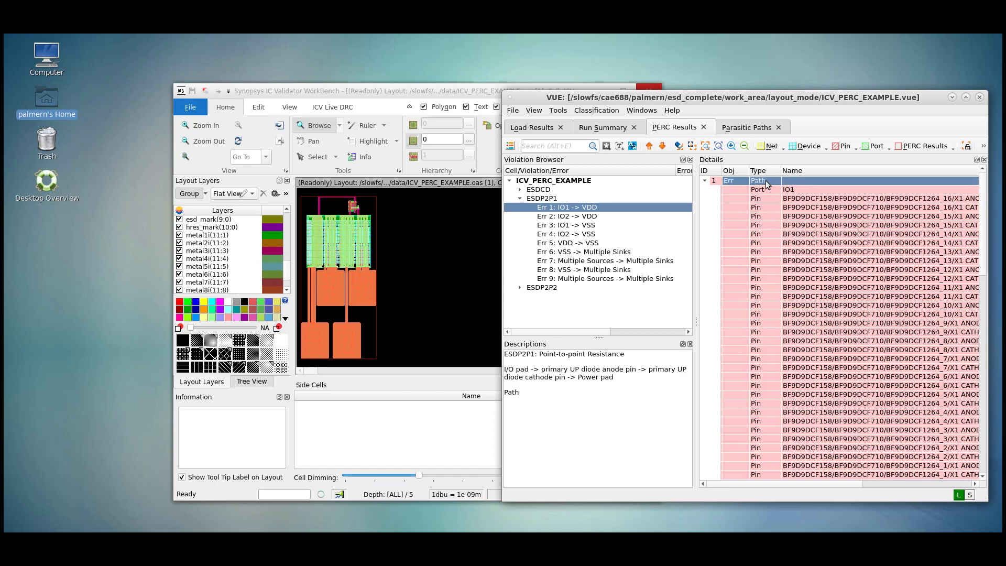
right_click(758, 181)
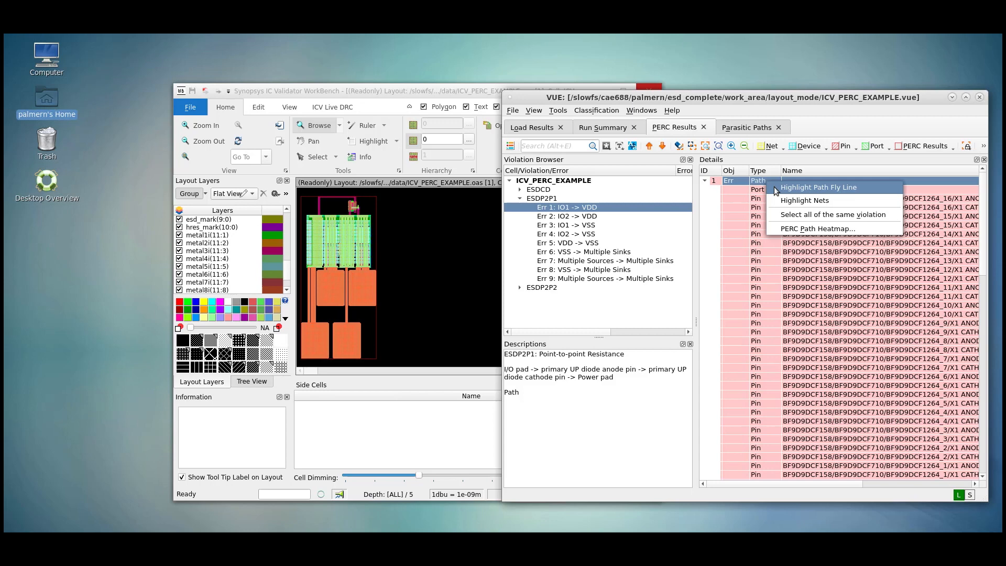
Highlight the IO1 -> VDD path as a fly line and reopen the path menu
left_click(819, 187)
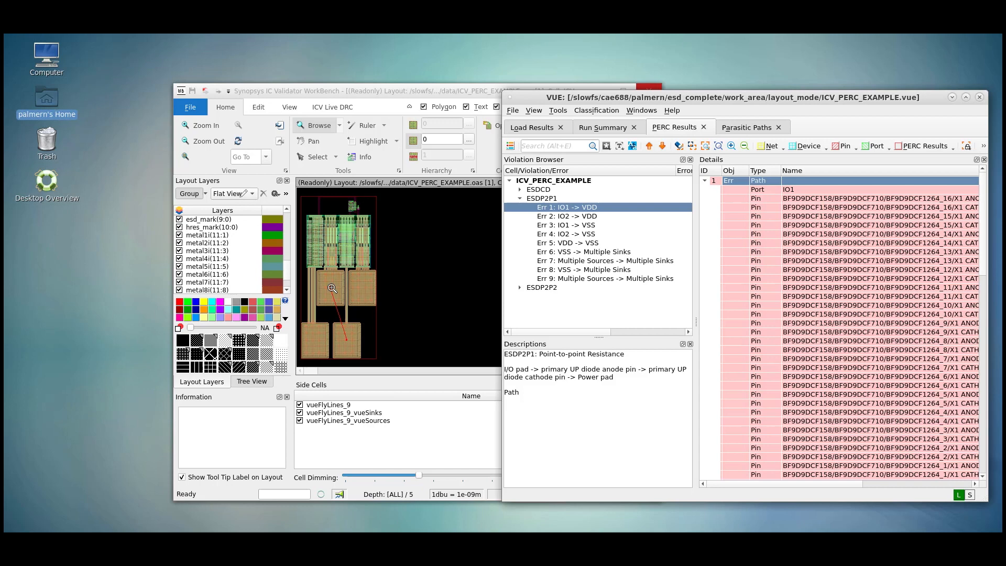
mouse_move(353, 341)
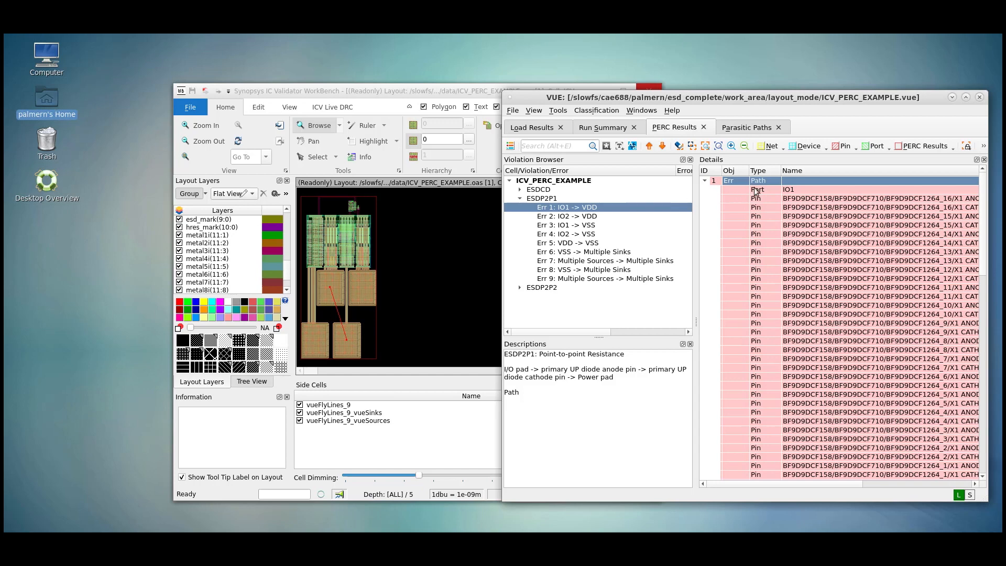
right_click(760, 180)
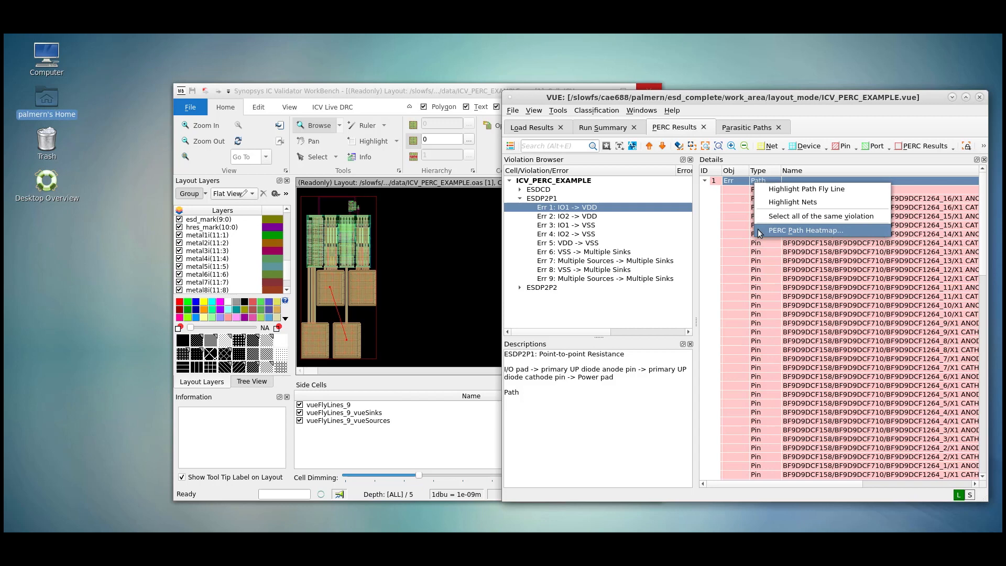
Open PERC Path Heatmap settings for IO1 and VDD, then hide the VUE window
left_click(804, 230)
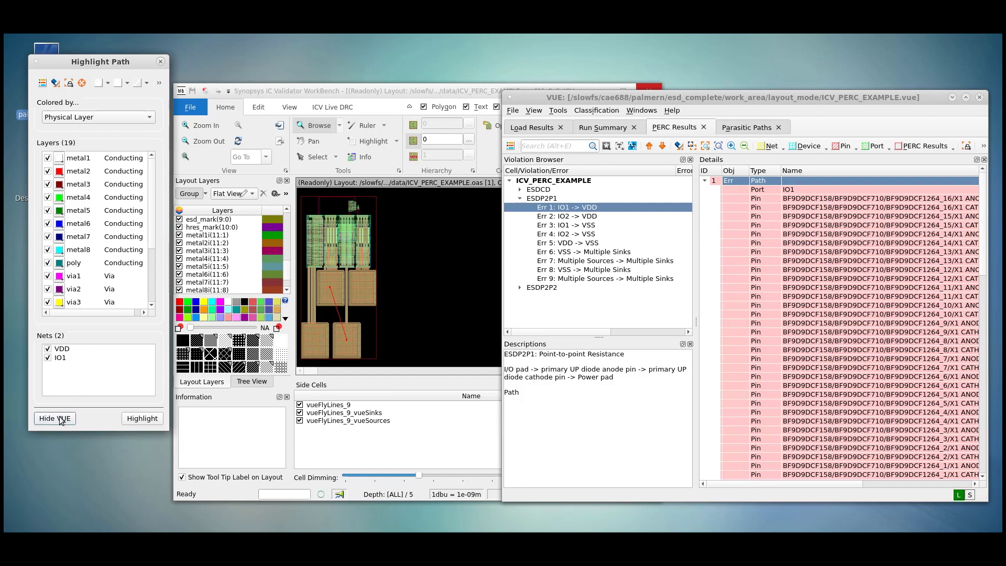
left_click(55, 419)
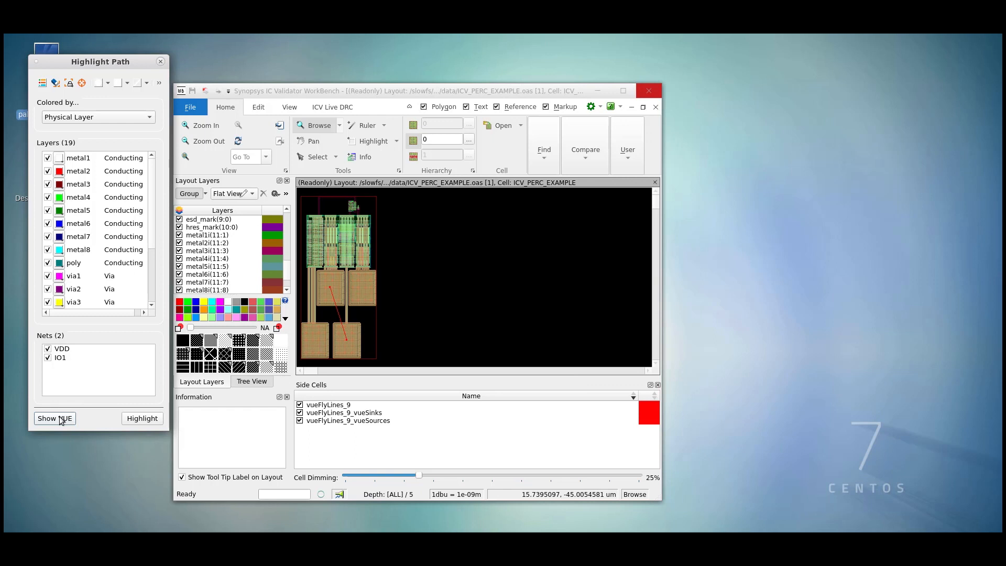
mouse_move(98, 67)
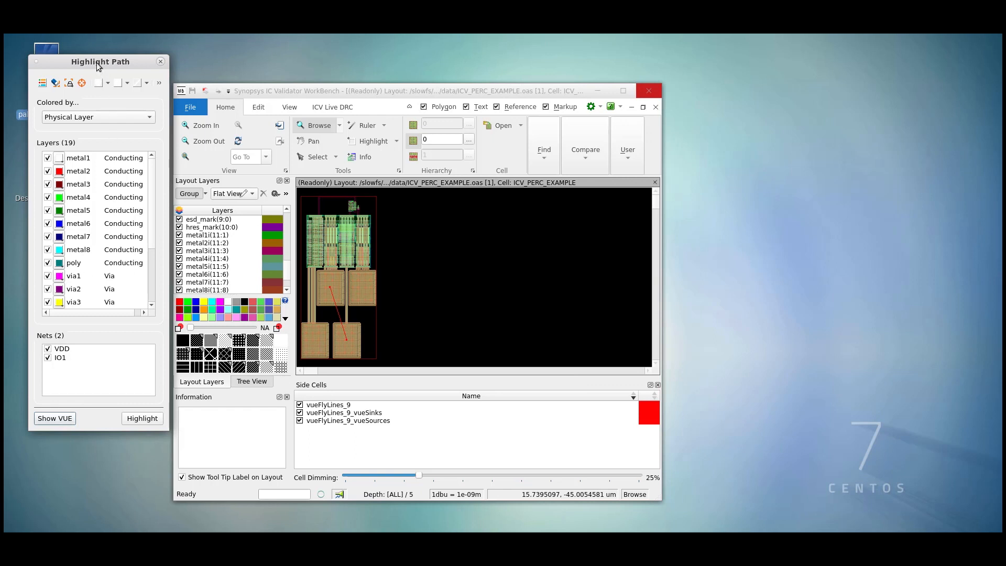
left_click_drag(100, 62, 100, 106)
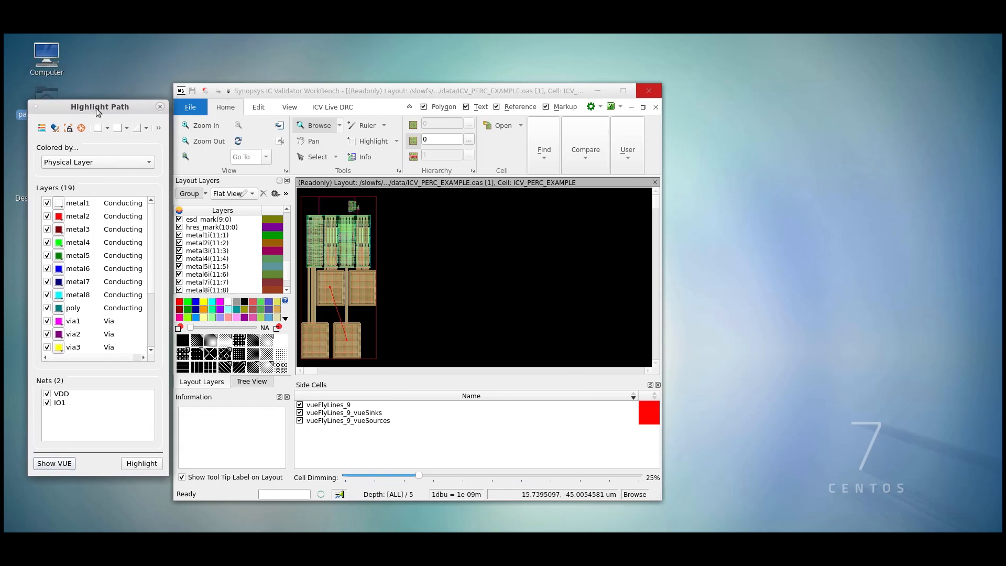
mouse_move(43, 127)
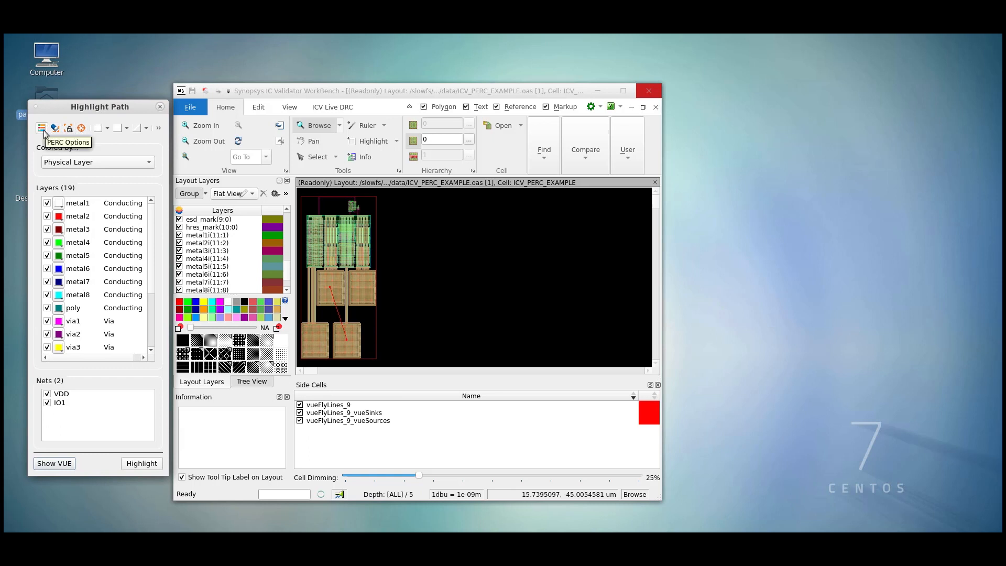
mouse_move(54, 128)
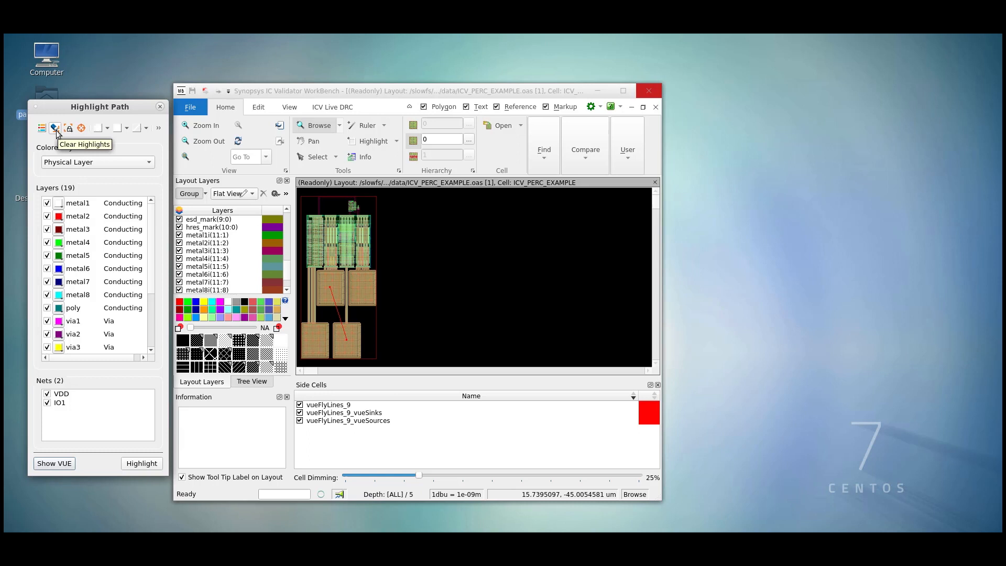
mouse_move(68, 127)
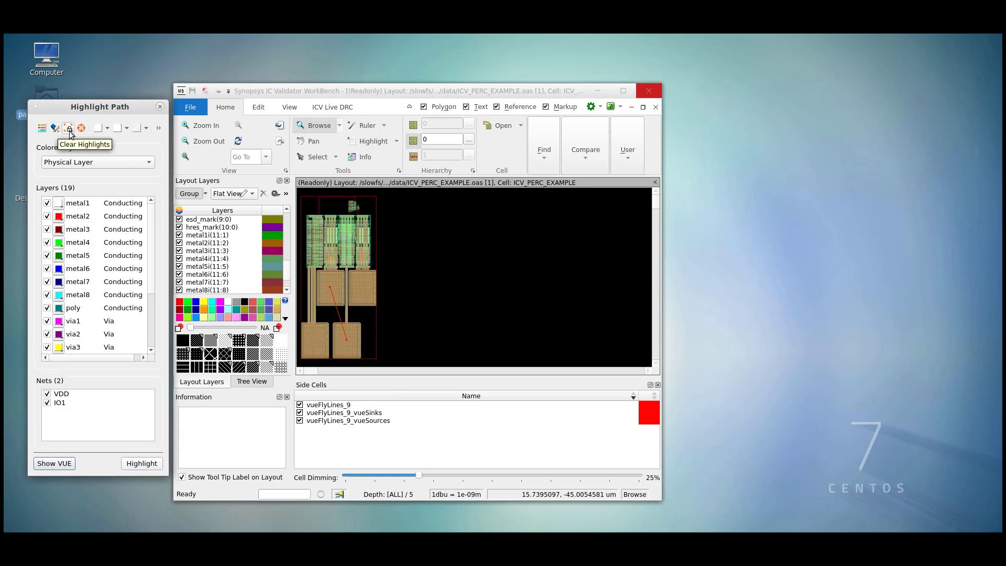
left_click(68, 127)
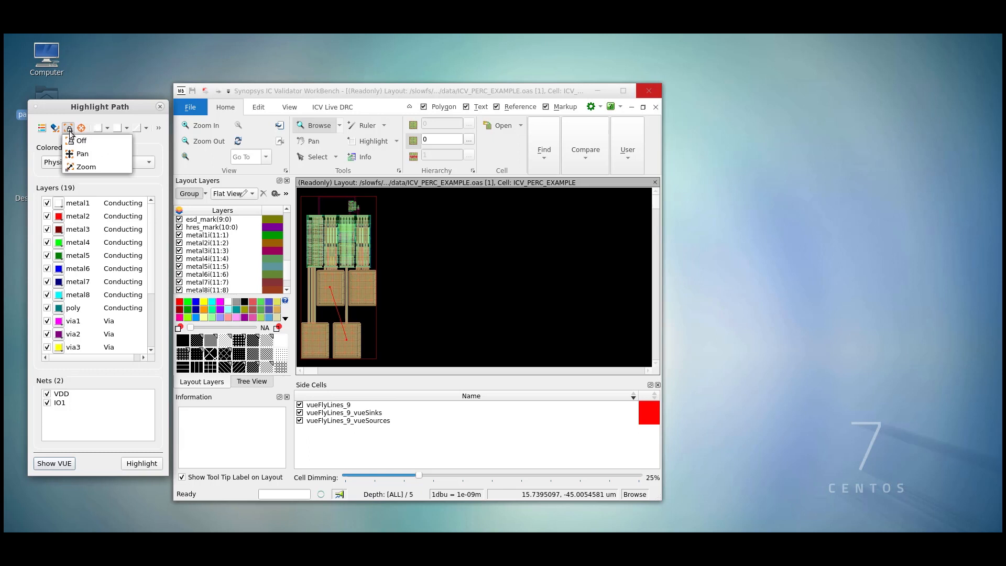
mouse_move(80, 140)
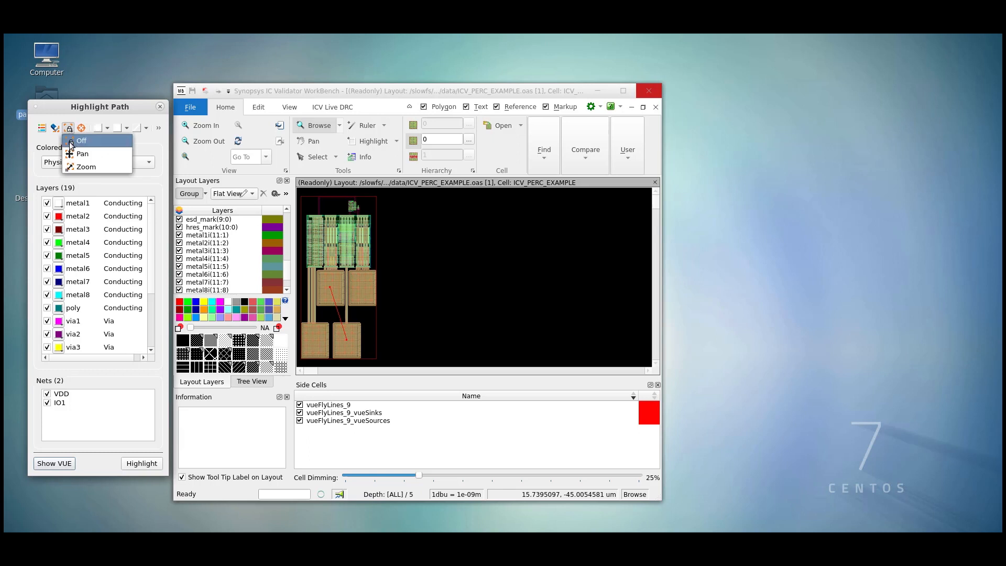
mouse_move(83, 154)
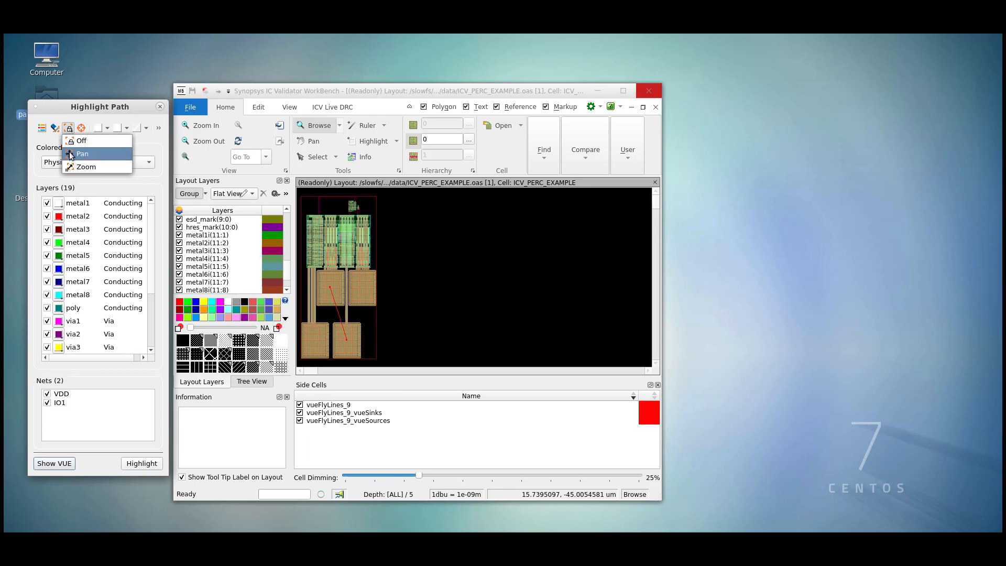
mouse_move(81, 141)
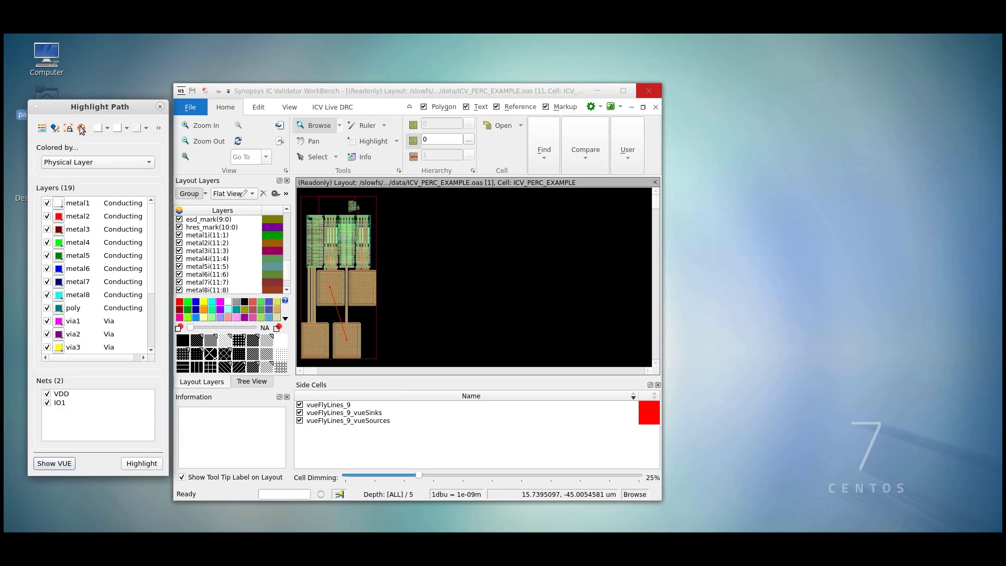
Start a polygon probe in WorkBench, then cancel the point-selection prompt
left_click(80, 128)
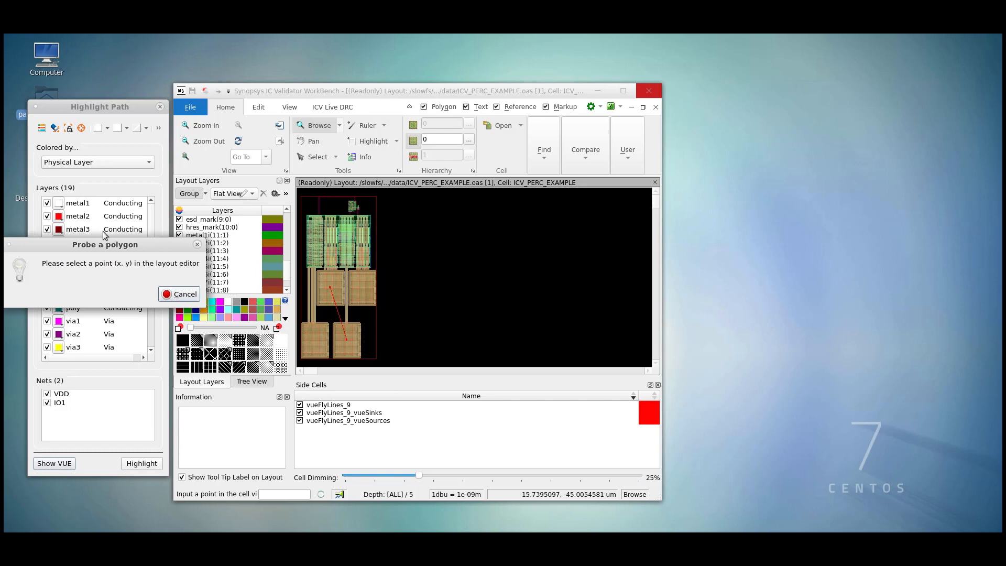
mouse_move(126, 251)
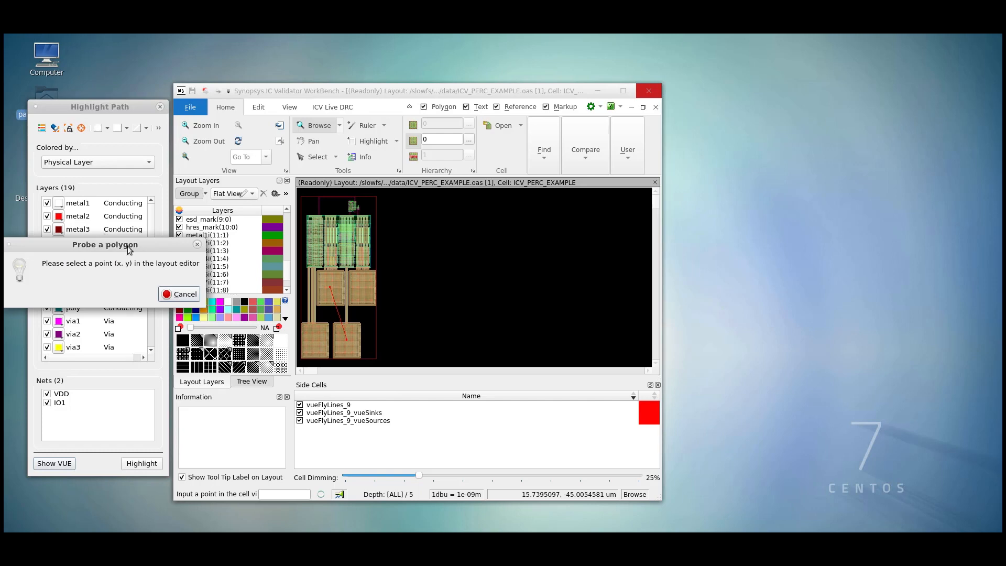
mouse_move(157, 251)
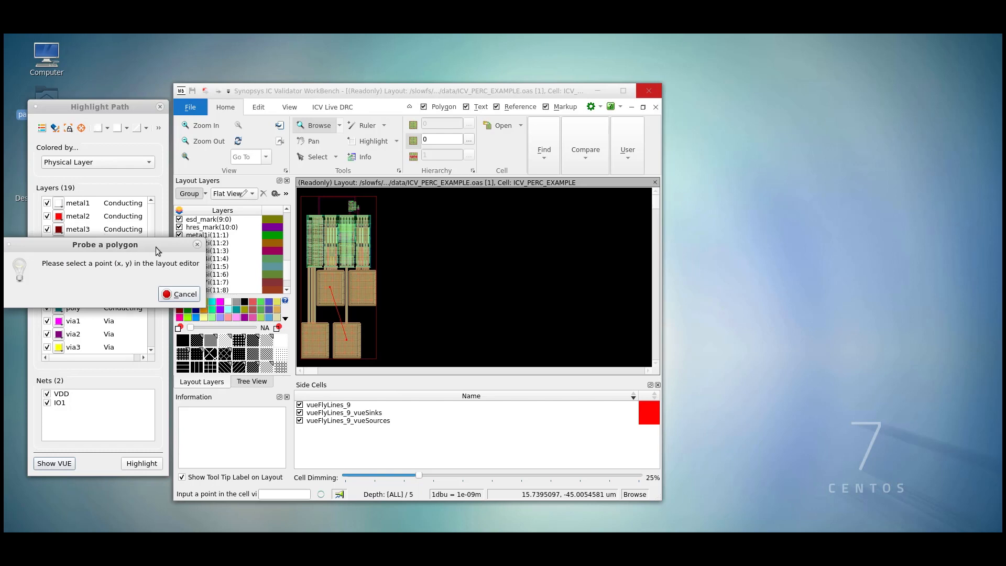
mouse_move(183, 293)
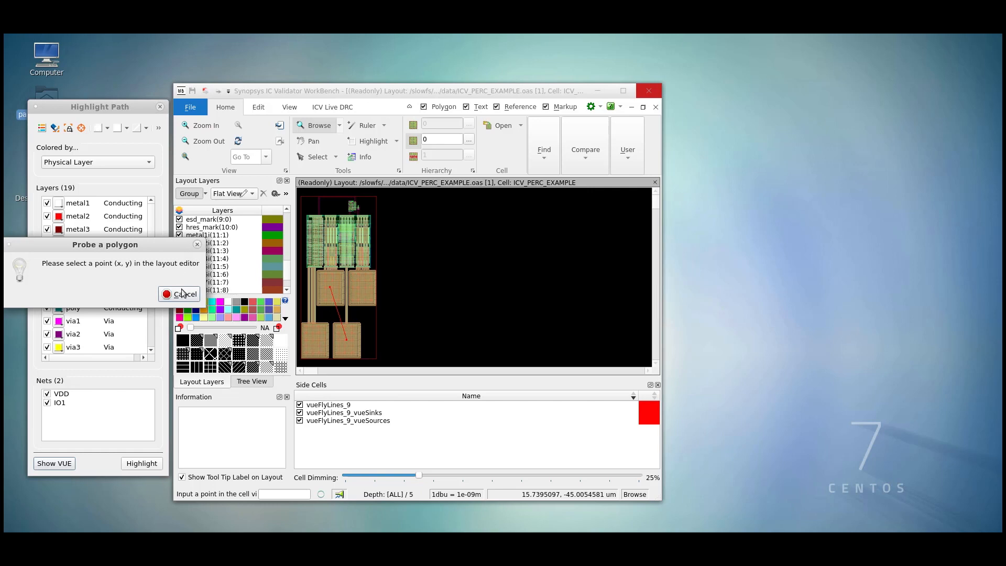
left_click(180, 294)
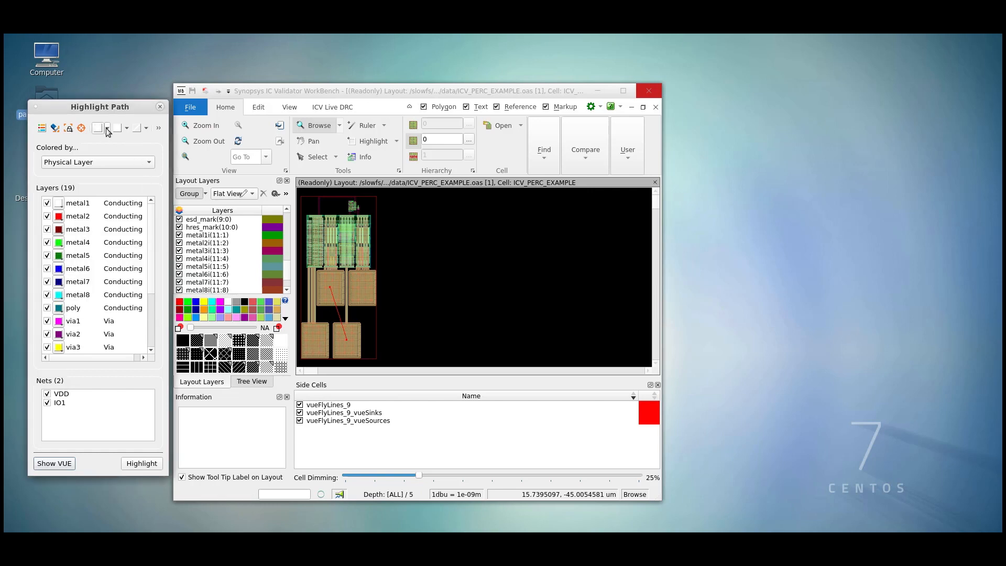
mouse_move(119, 128)
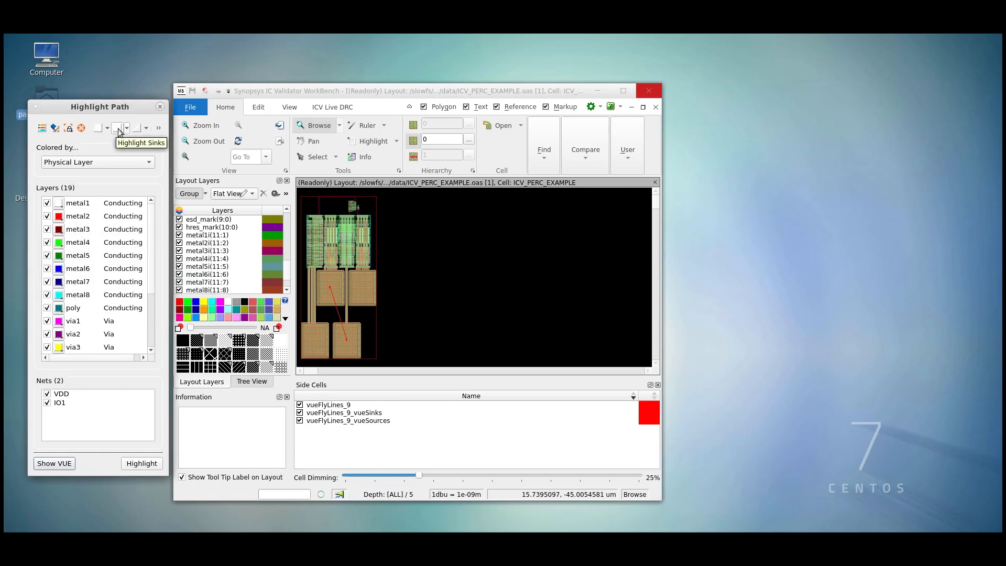
mouse_move(137, 133)
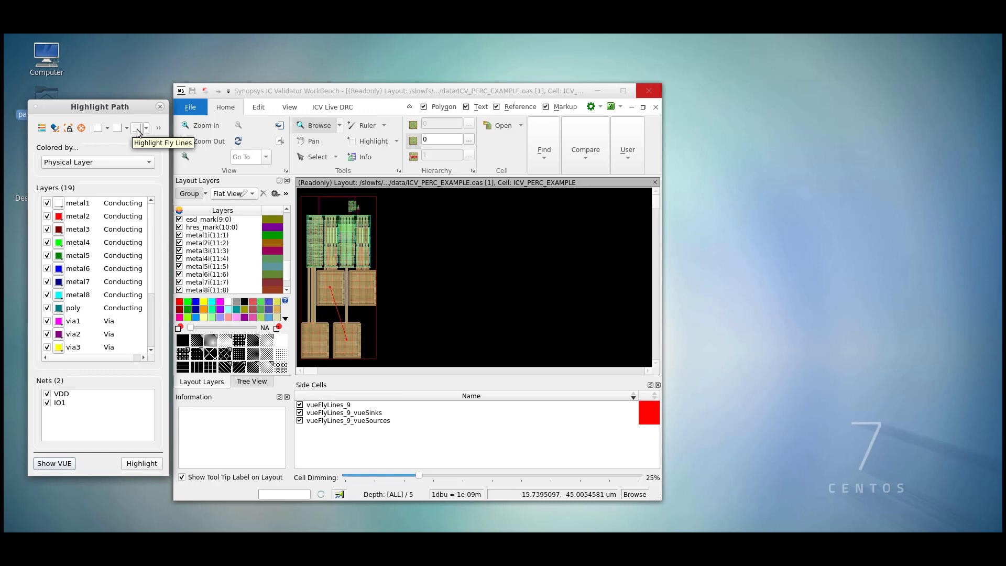
Mark source points green with chosen marker size, and sink points cyan on the layout
left_click(107, 127)
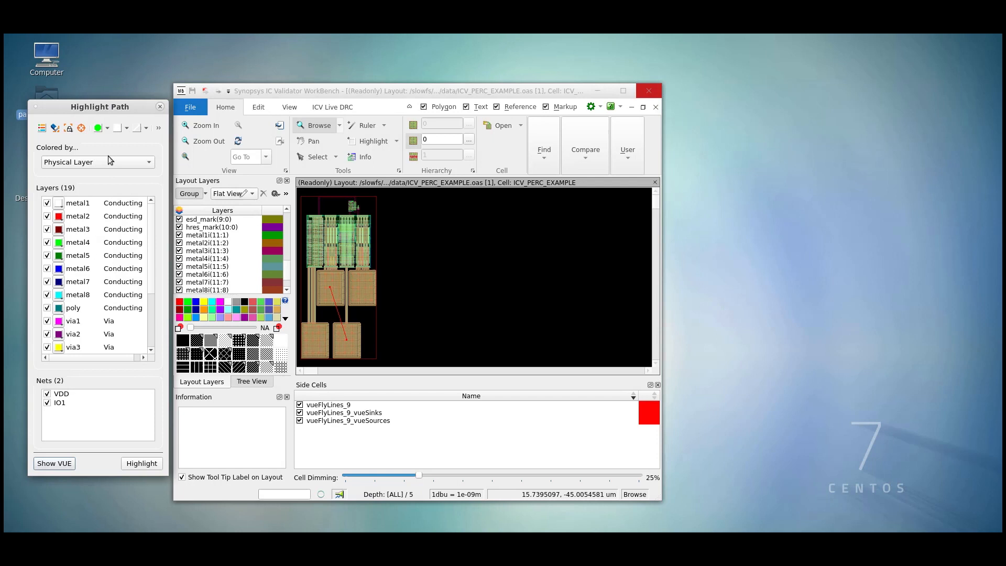
left_click(117, 127)
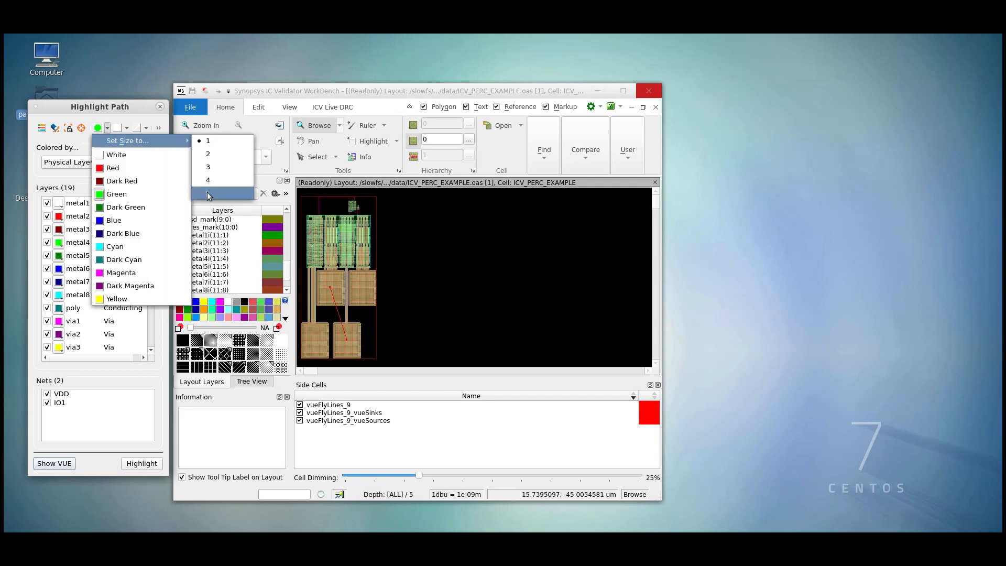
mouse_move(216, 194)
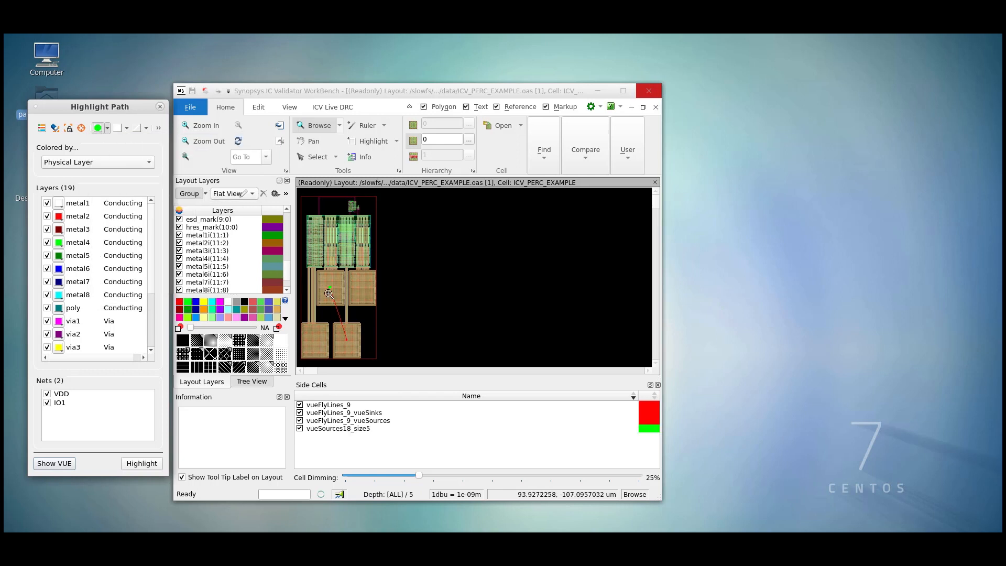
mouse_move(129, 152)
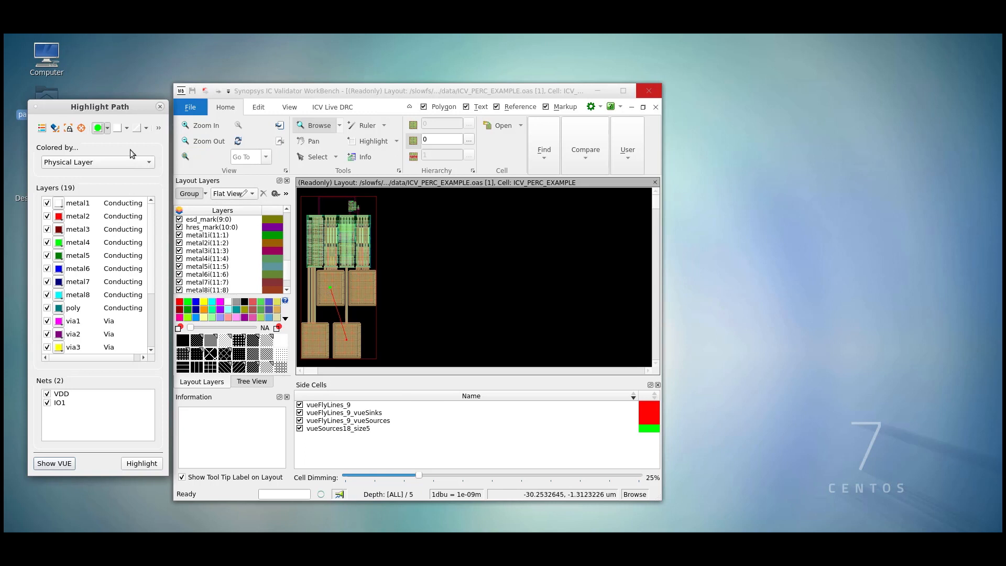
left_click(106, 127)
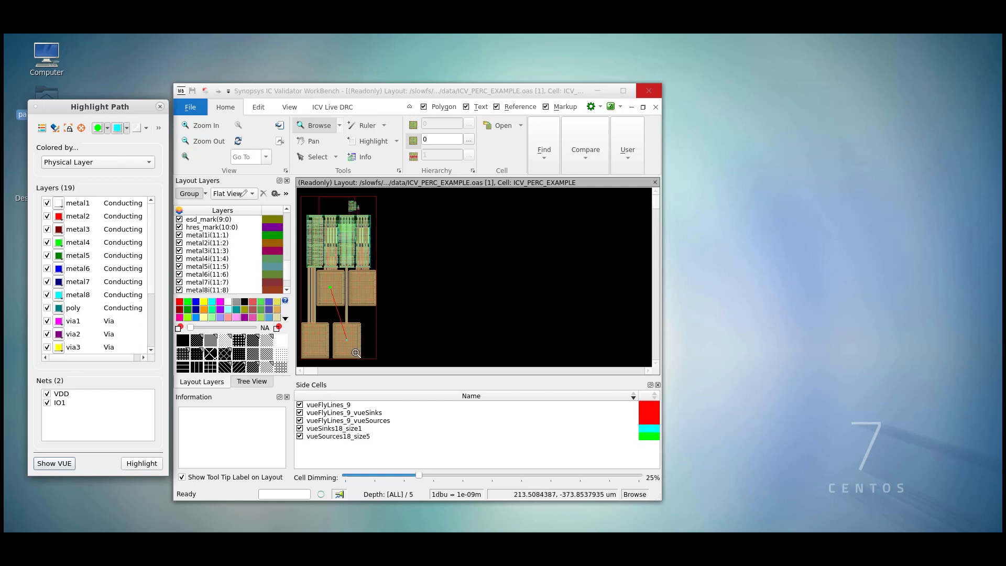
mouse_move(169, 164)
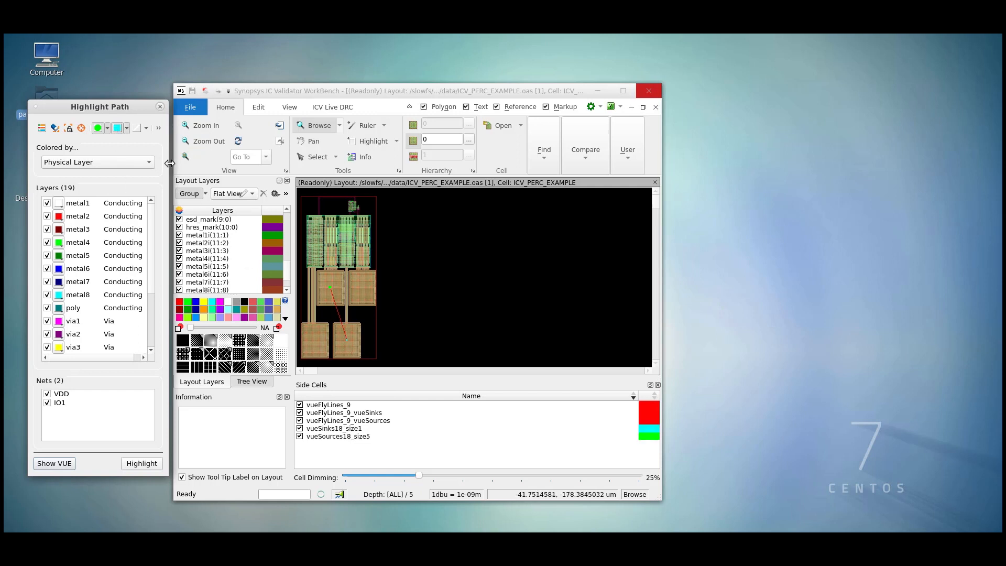
mouse_move(159, 132)
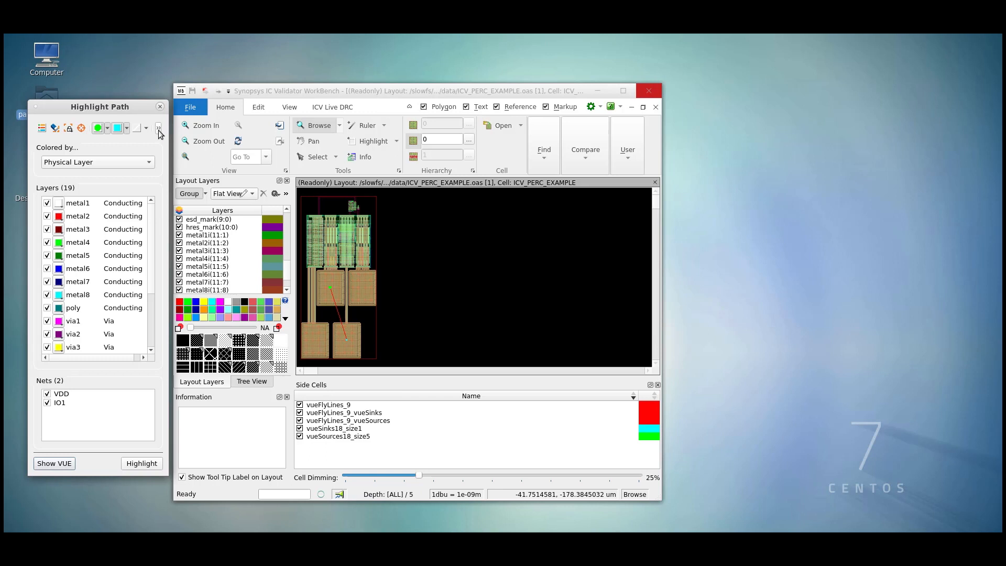
mouse_move(158, 128)
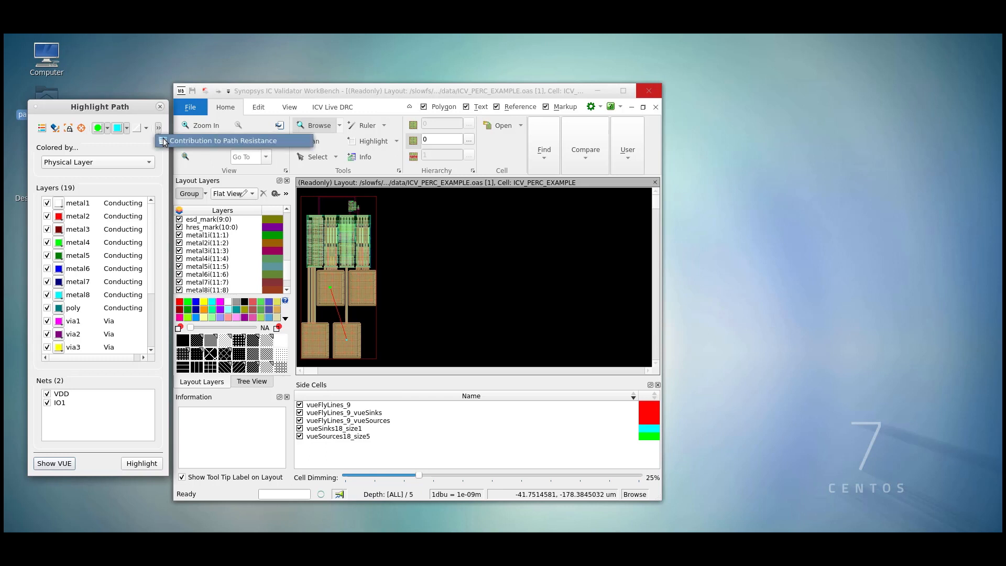
left_click(224, 140)
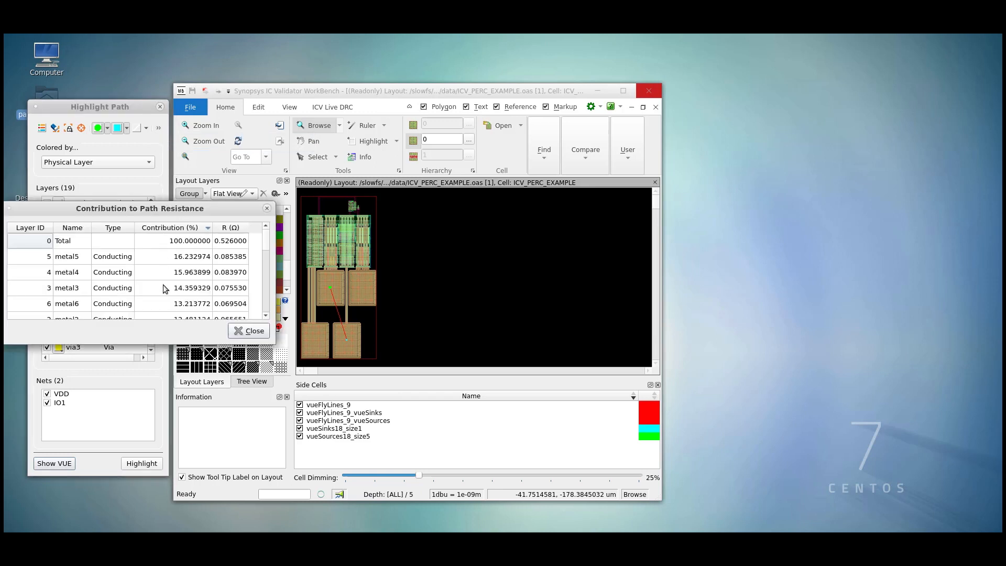
mouse_move(157, 349)
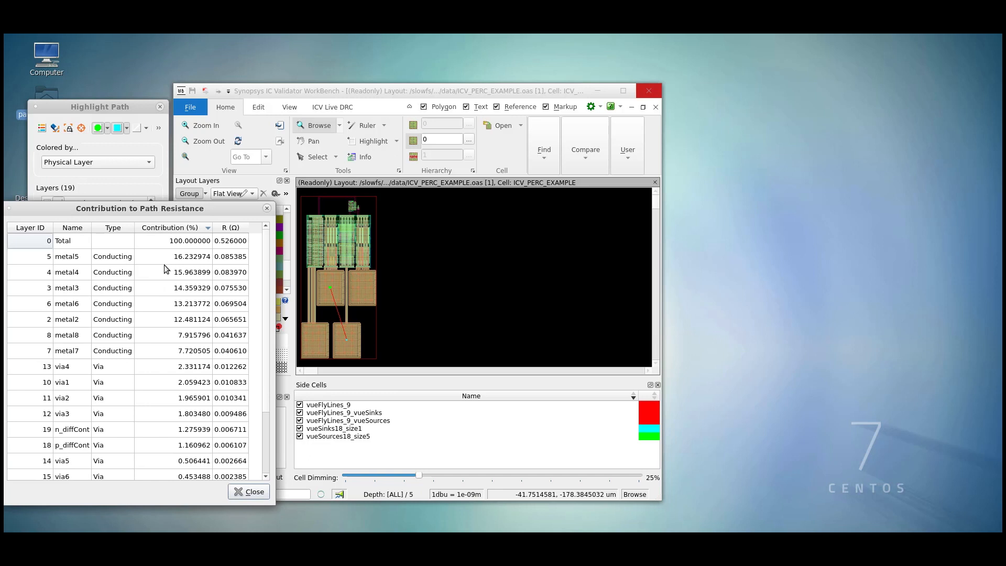
mouse_move(168, 264)
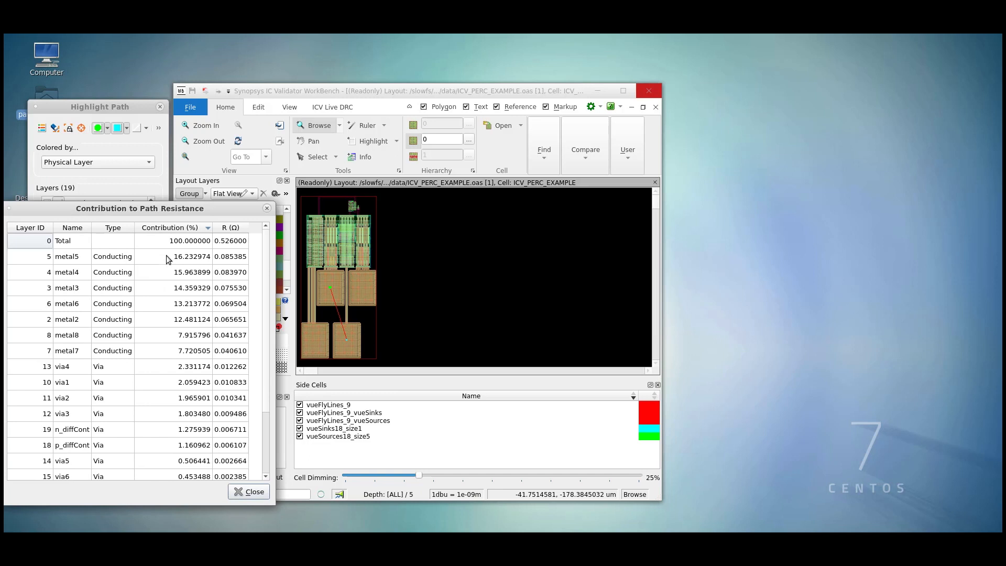
mouse_move(182, 260)
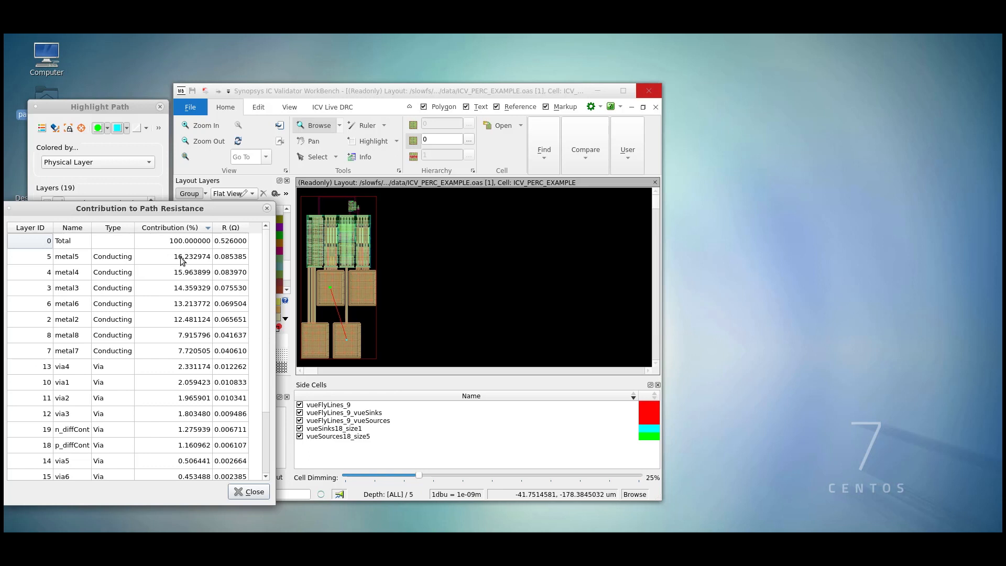
mouse_move(226, 233)
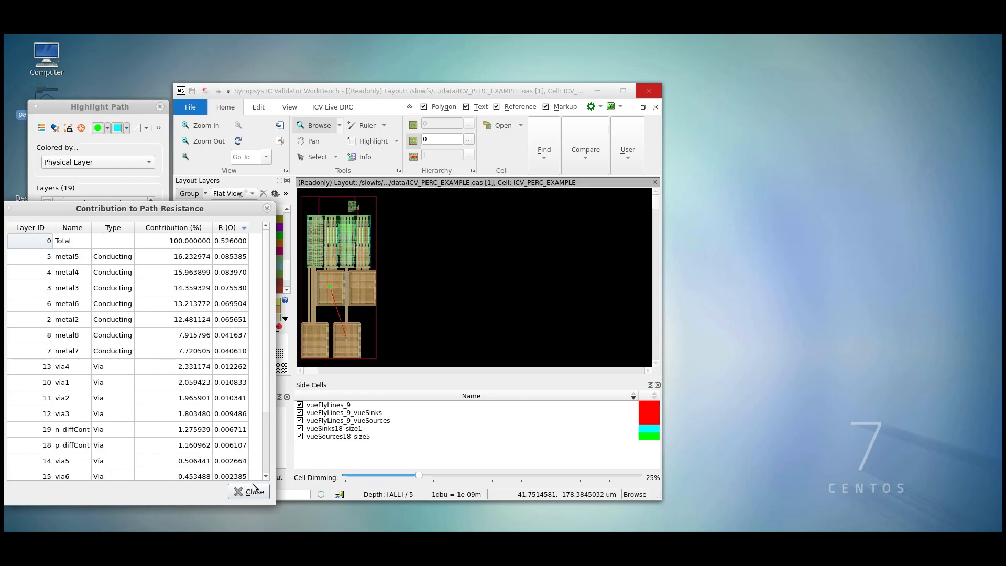
left_click(249, 491)
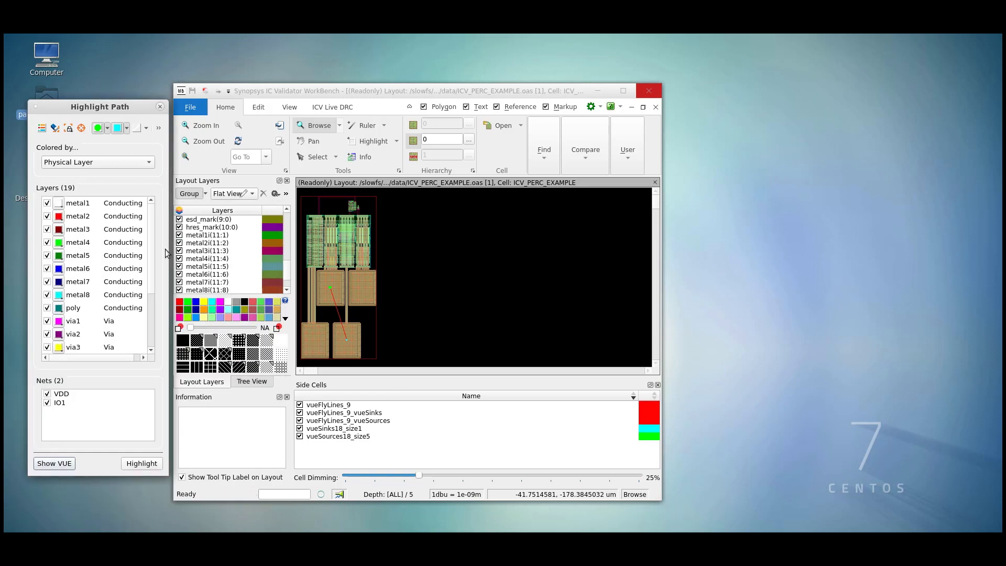
Set the path heatmap to color by voltage bins
left_click(96, 162)
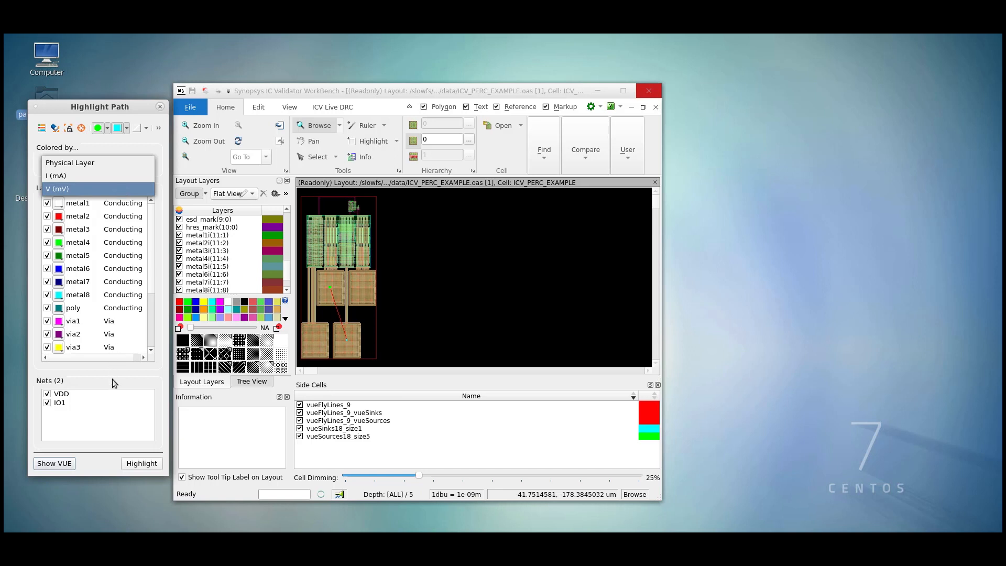
left_click(70, 163)
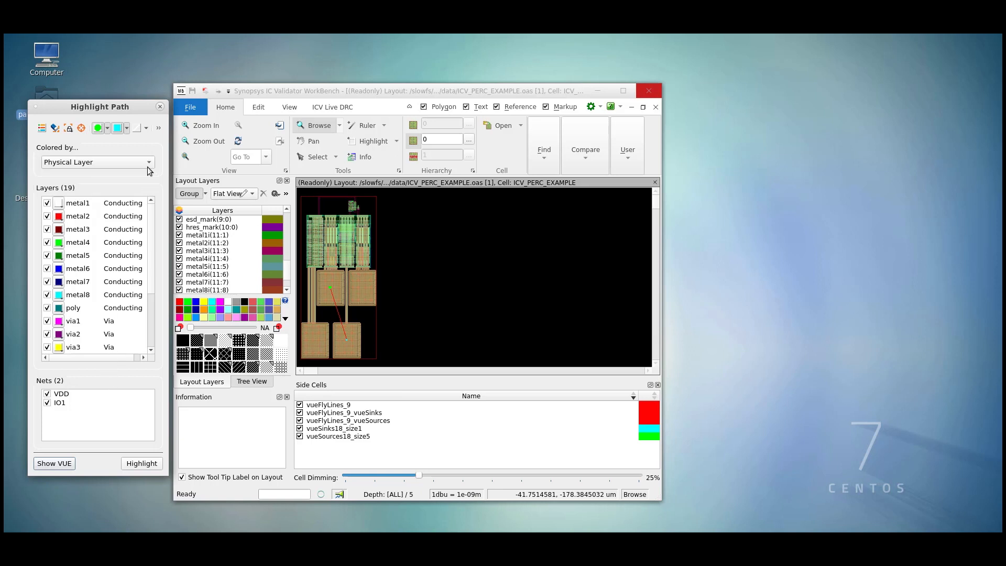
left_click(149, 162)
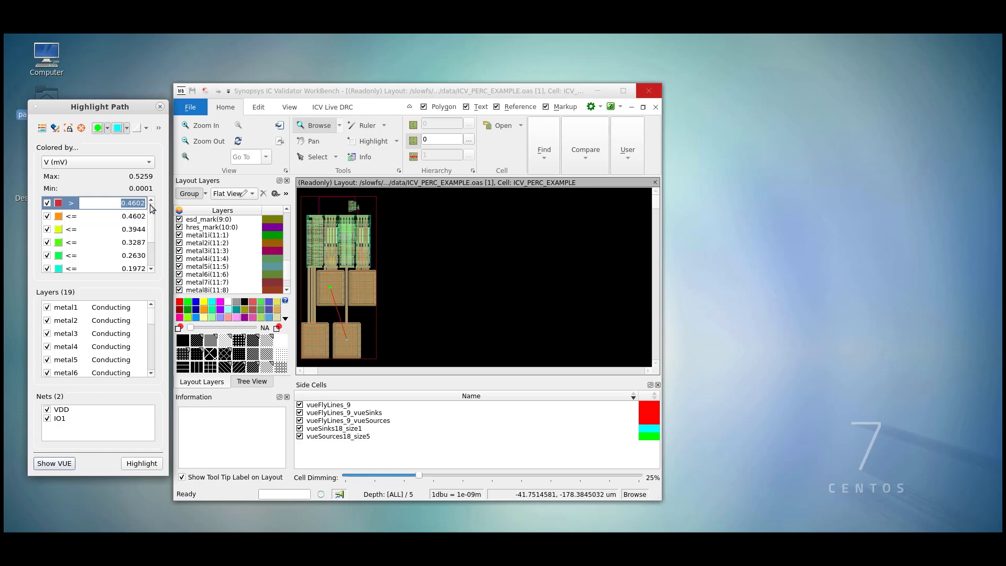
mouse_move(145, 220)
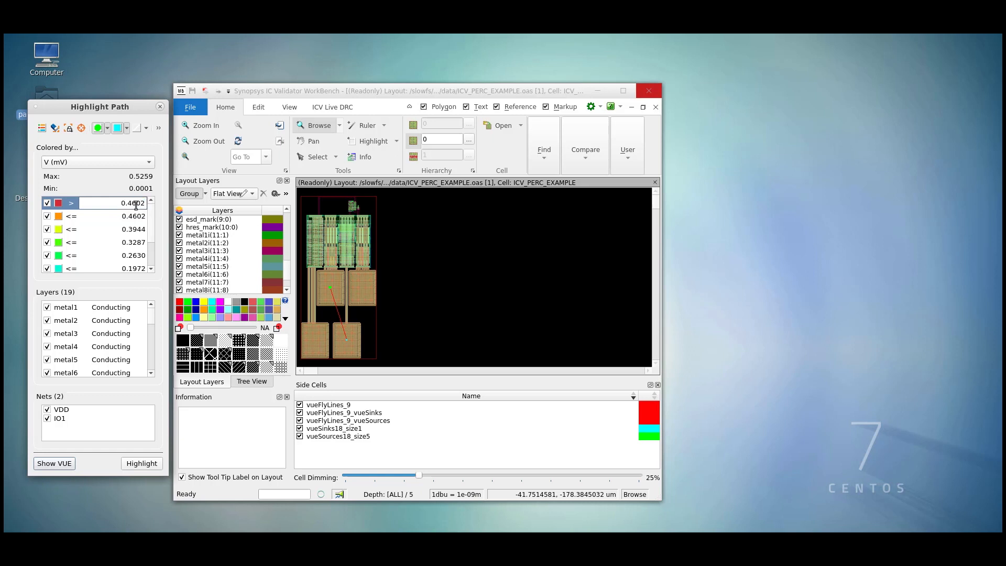
Edit the top threshold, then recalculate bin ranges to the 0.0001–0.5259 mV extremes
triple_click(115, 203)
type("1.0000")
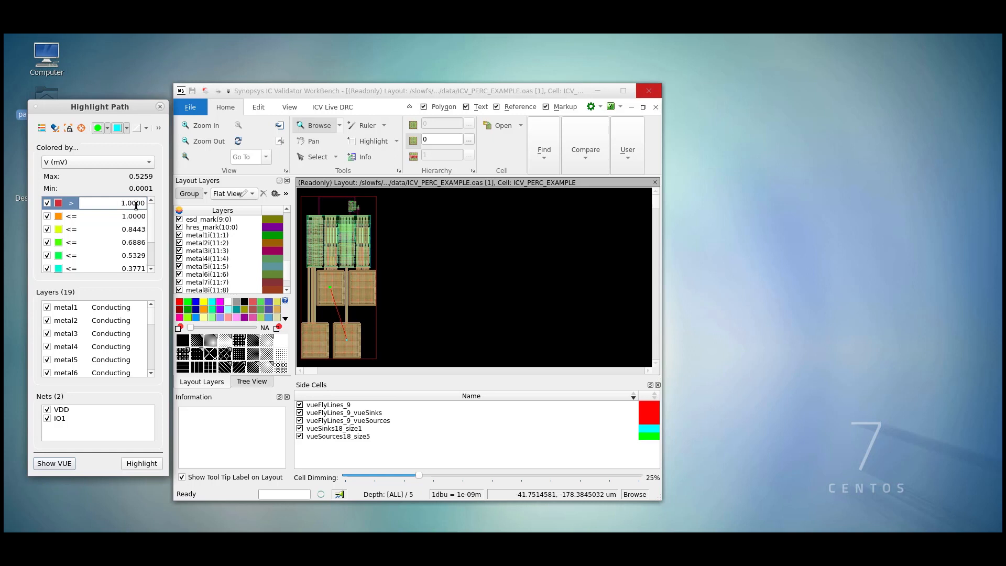
right_click(132, 203)
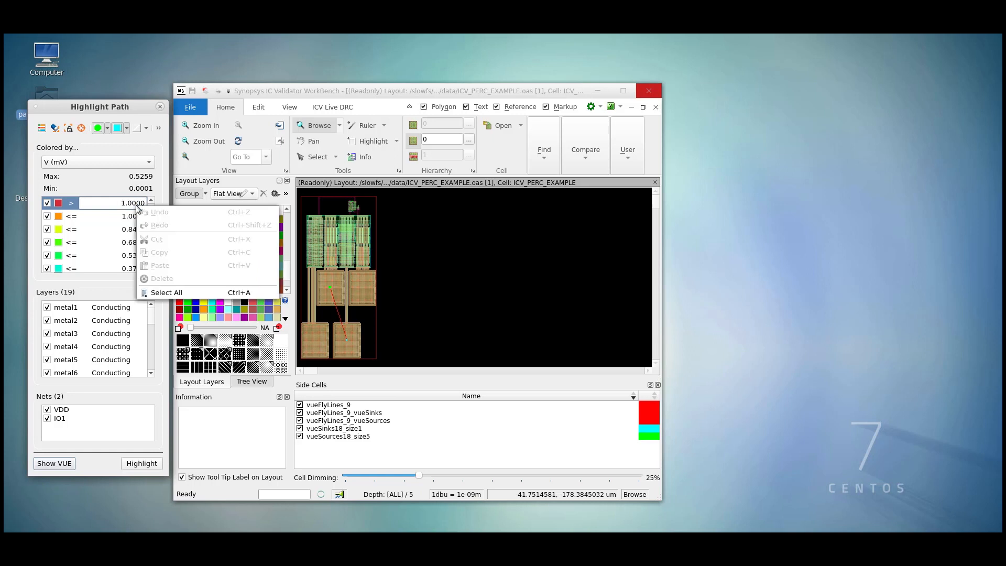
right_click(96, 215)
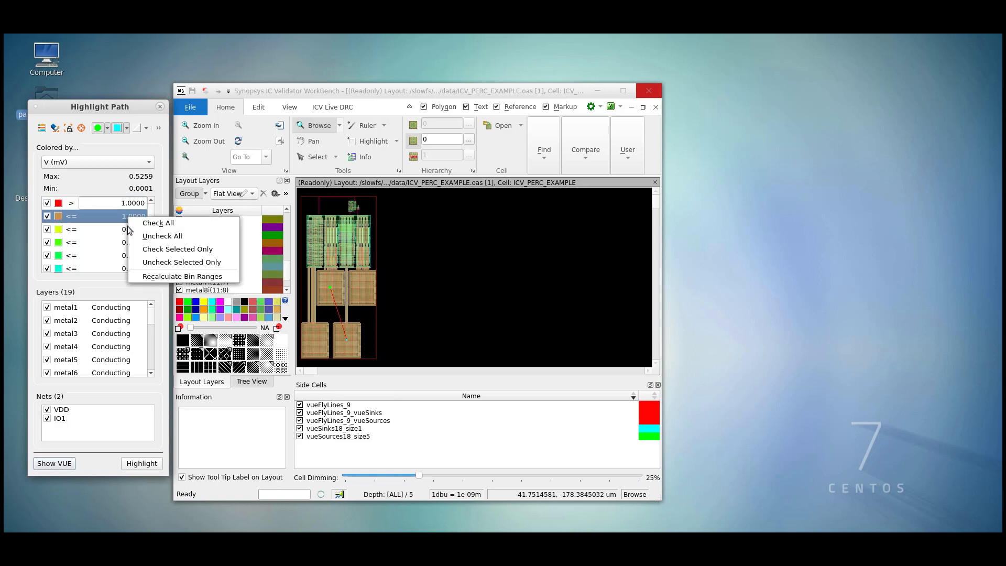
mouse_move(157, 223)
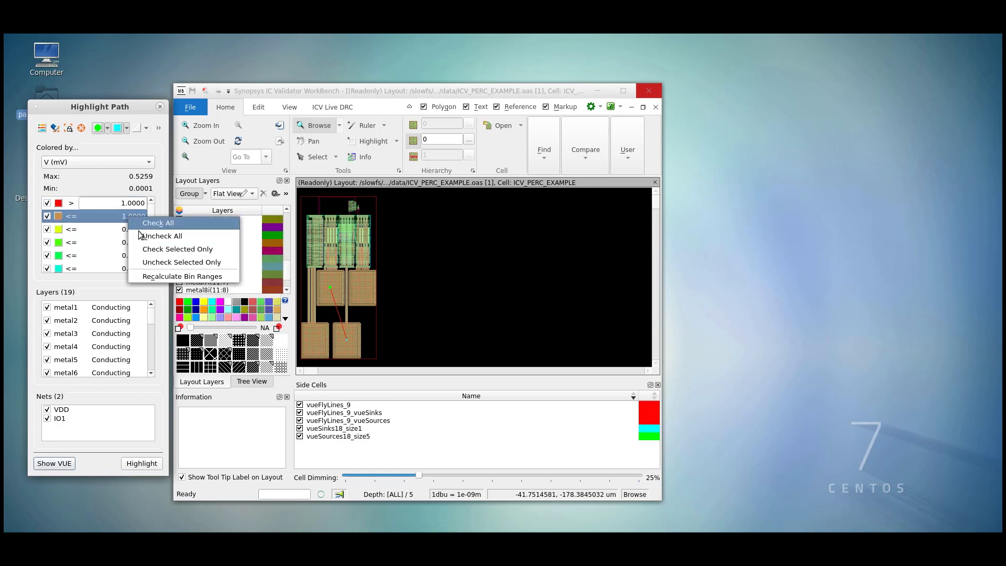
mouse_move(181, 276)
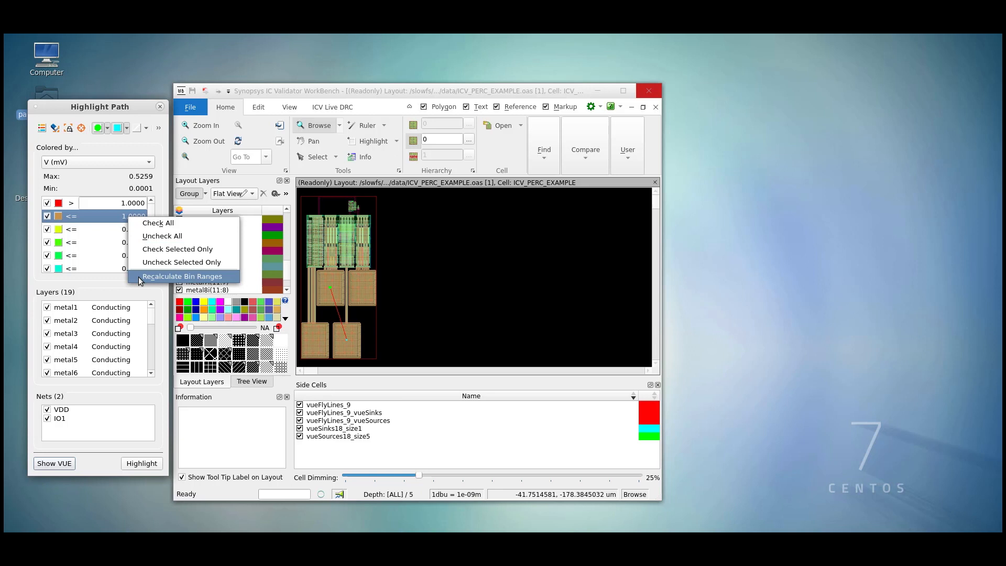
left_click(182, 276)
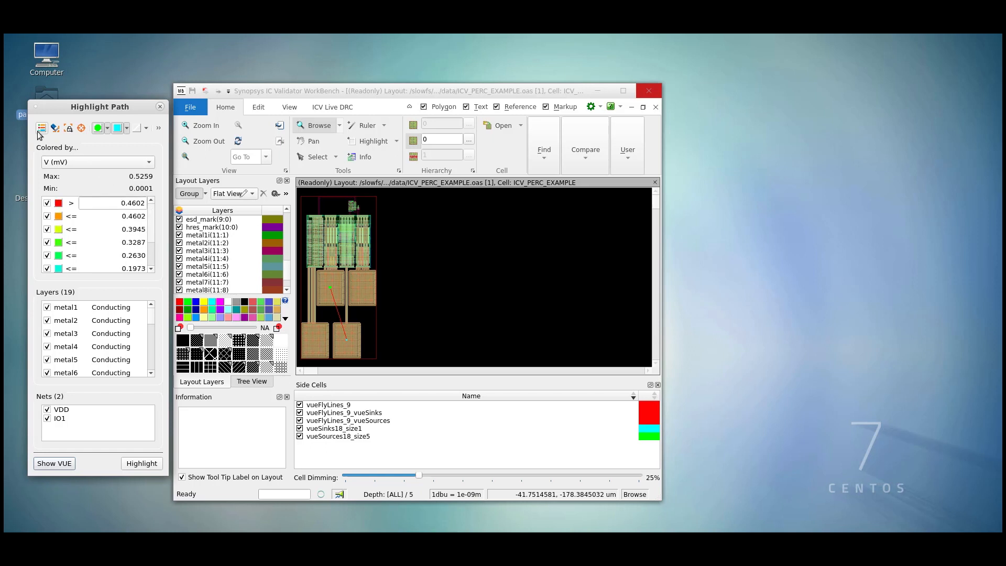
mouse_move(41, 128)
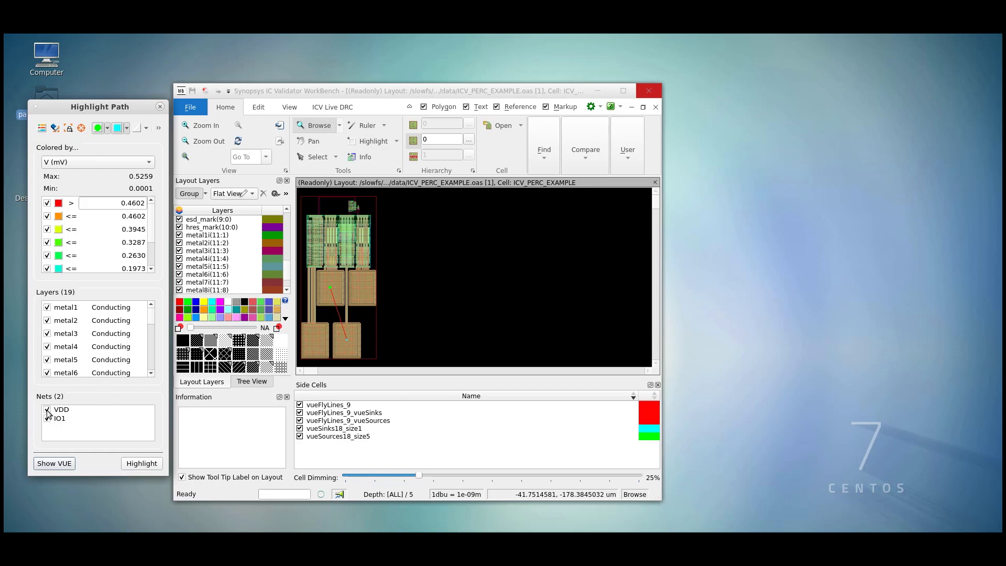
Uncheck VDD and highlight only IO1 as a voltage-binned heatmap
left_click(47, 410)
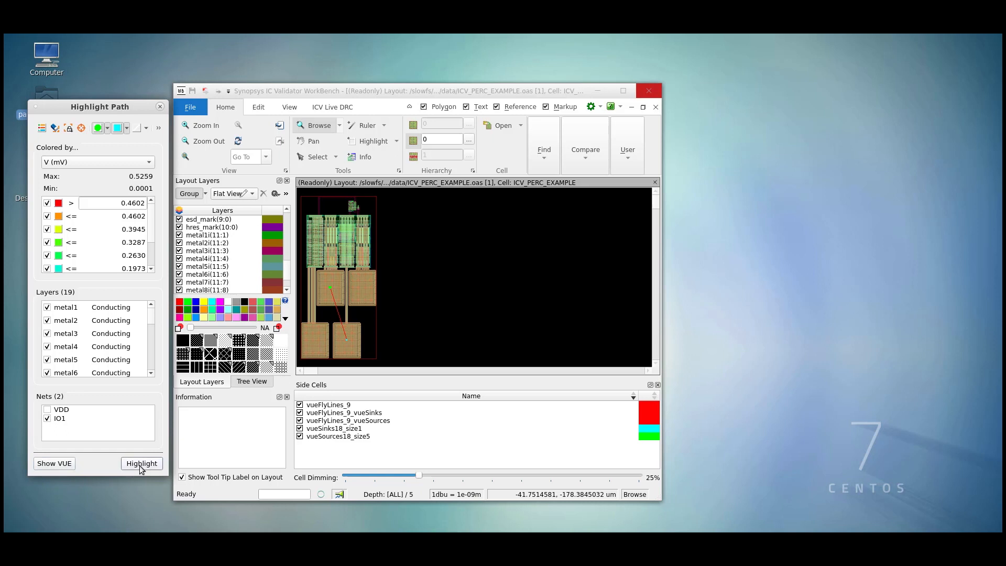
left_click(141, 463)
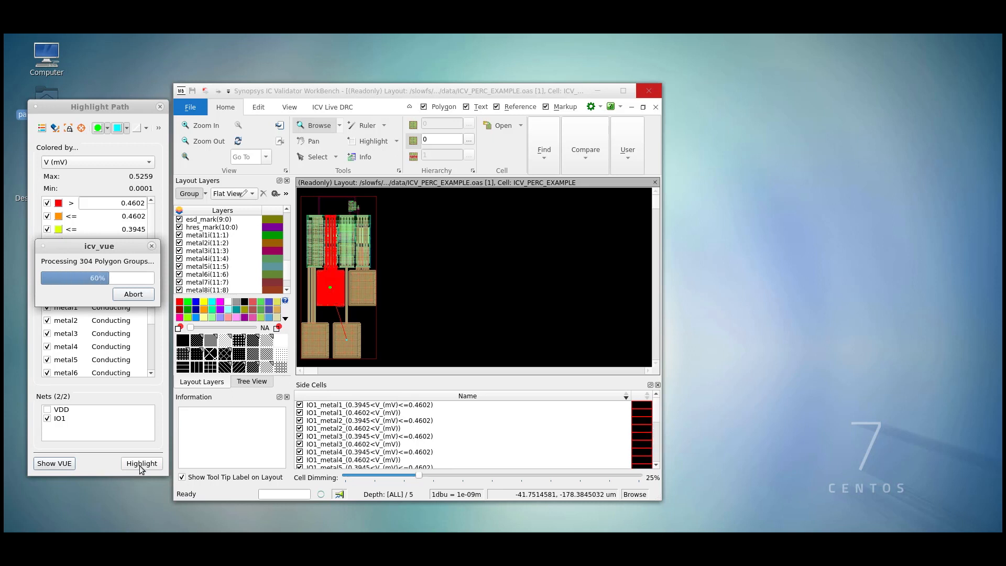
left_click(141, 464)
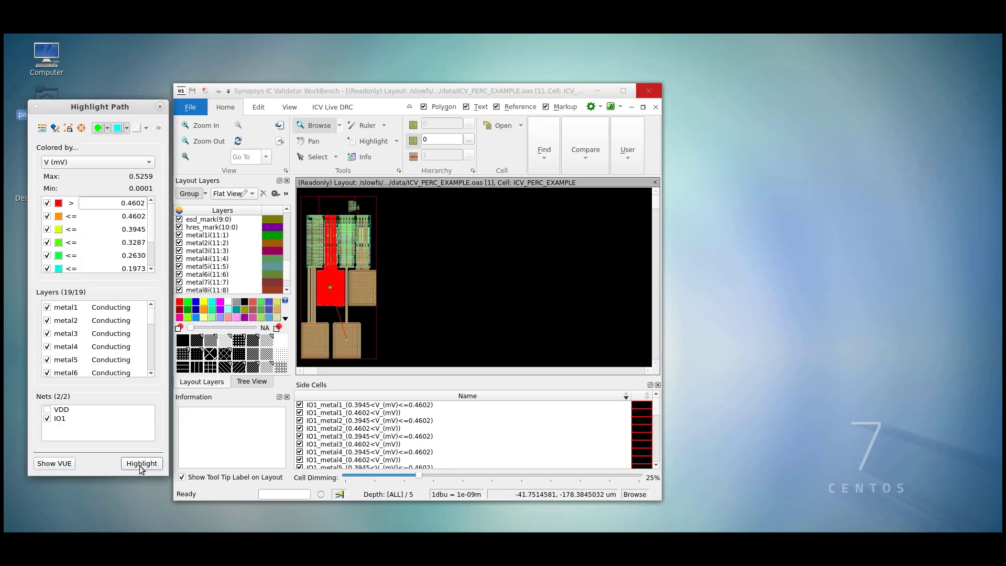
left_click(142, 463)
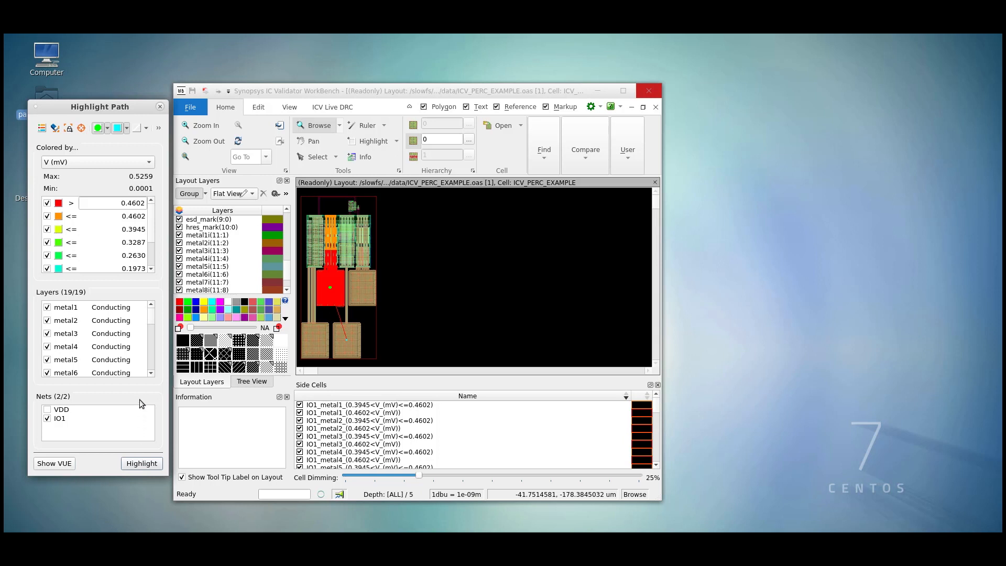
mouse_move(134, 284)
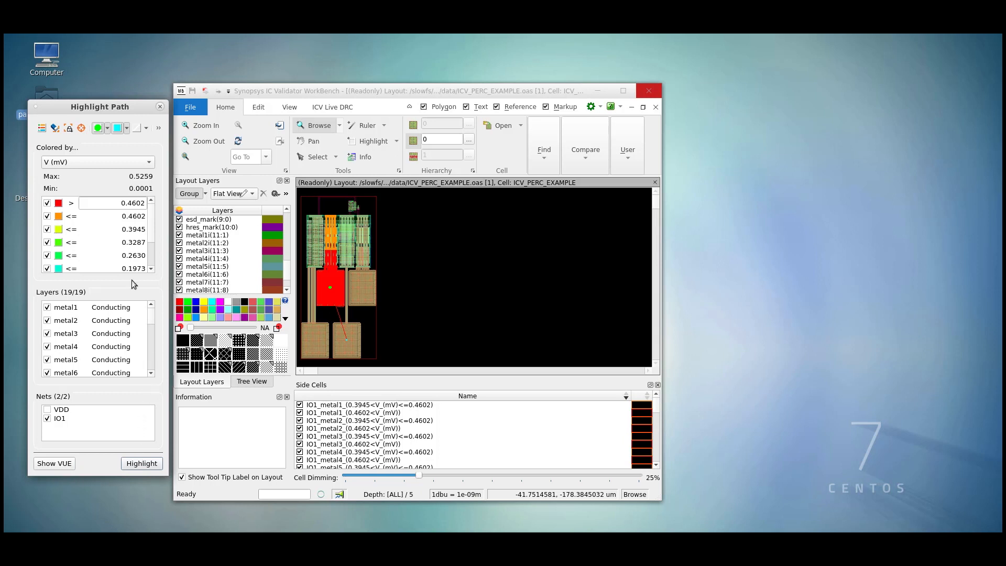
mouse_move(86, 223)
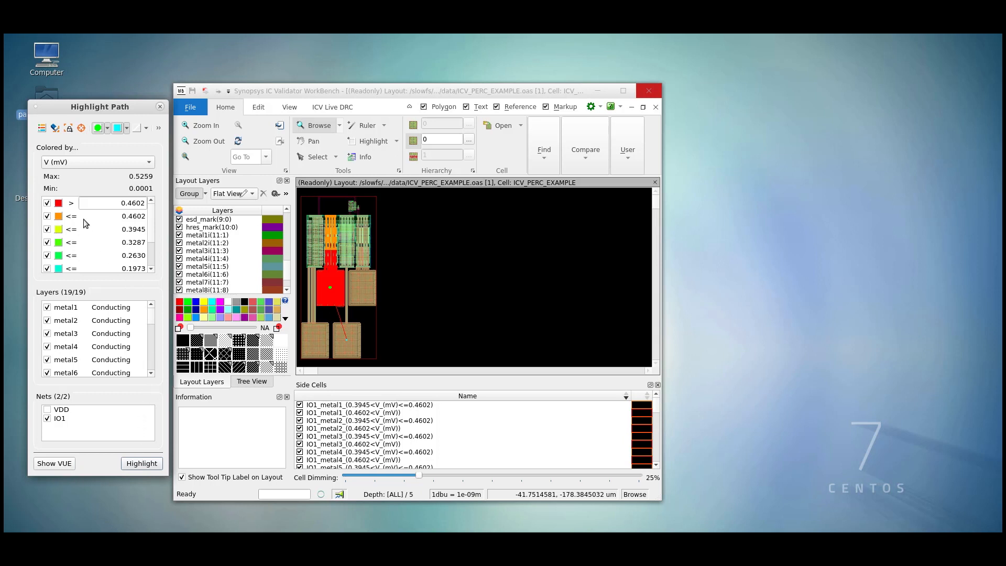
mouse_move(316, 210)
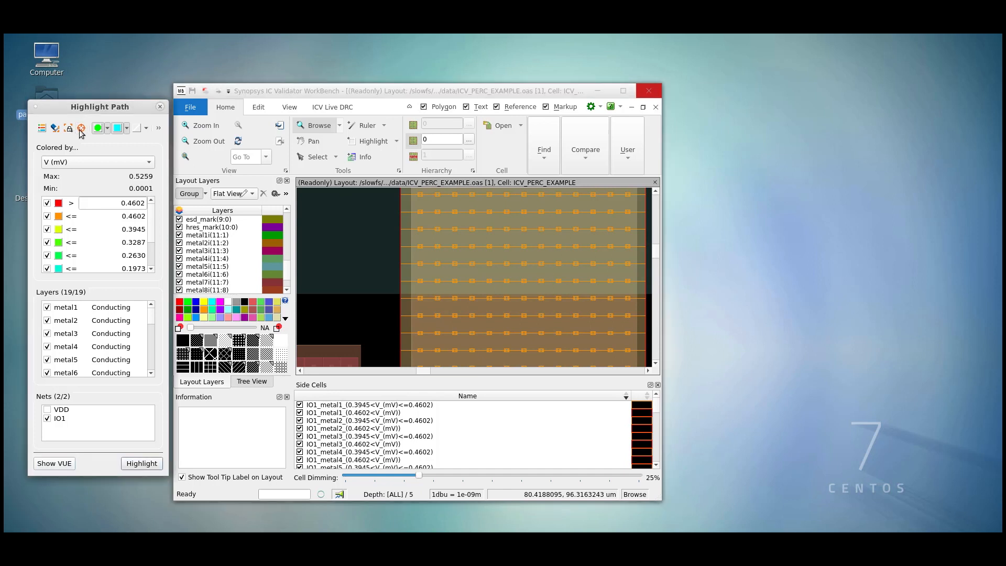
Probe a point on the IO1 net, finding overlapping metal3, metal6, metal2 and metal4 polygons
left_click(80, 128)
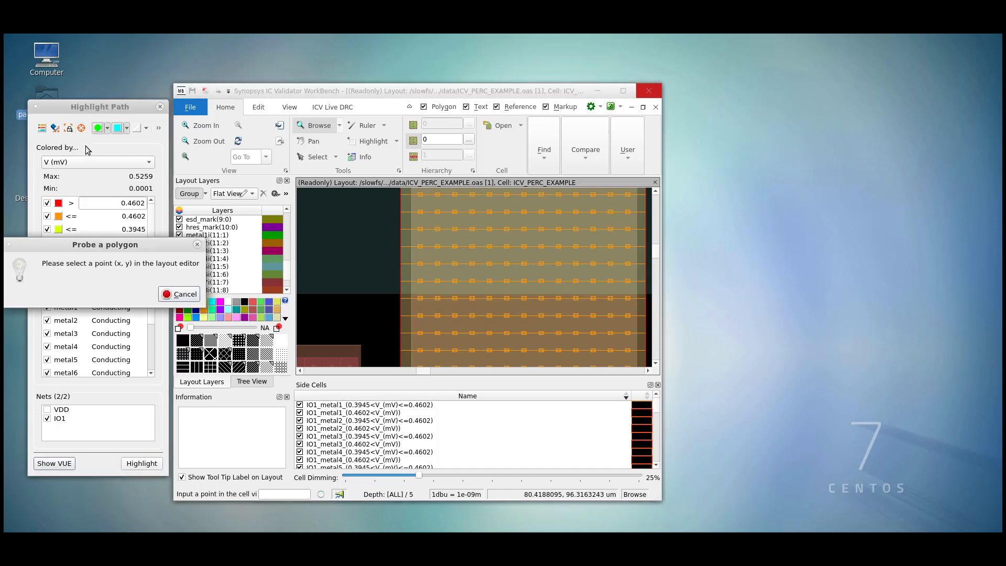
mouse_move(355, 218)
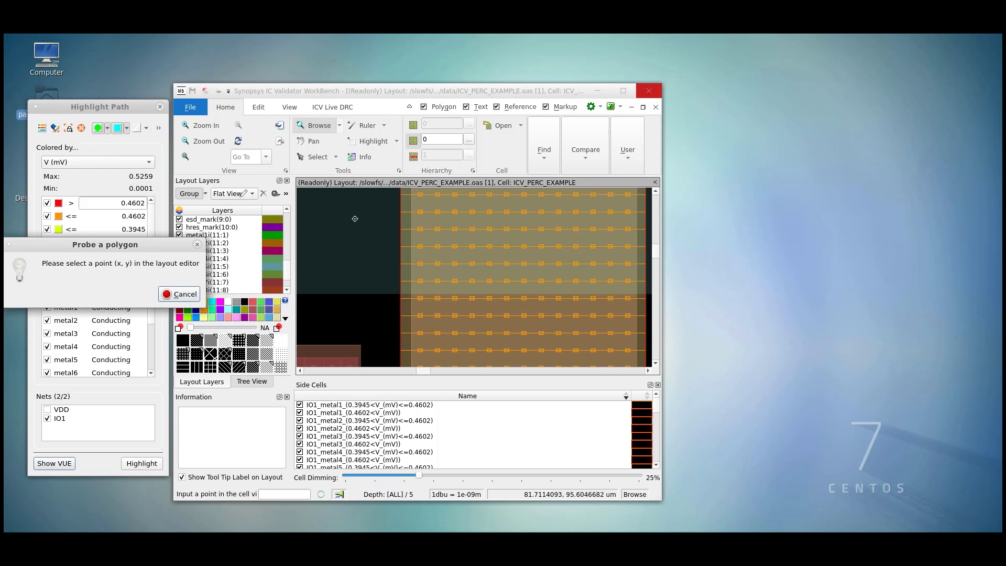
mouse_move(409, 238)
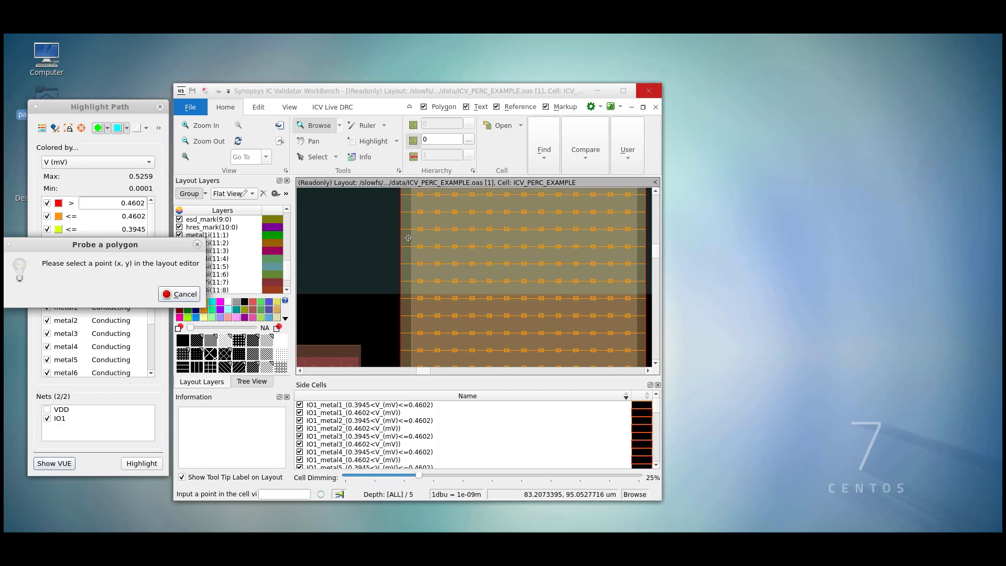
left_click(408, 238)
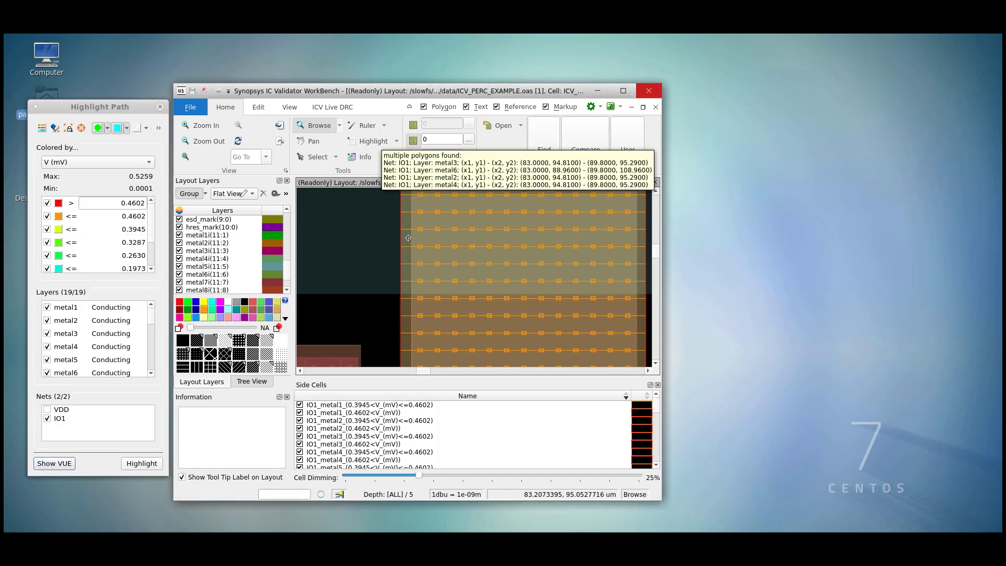
mouse_move(410, 192)
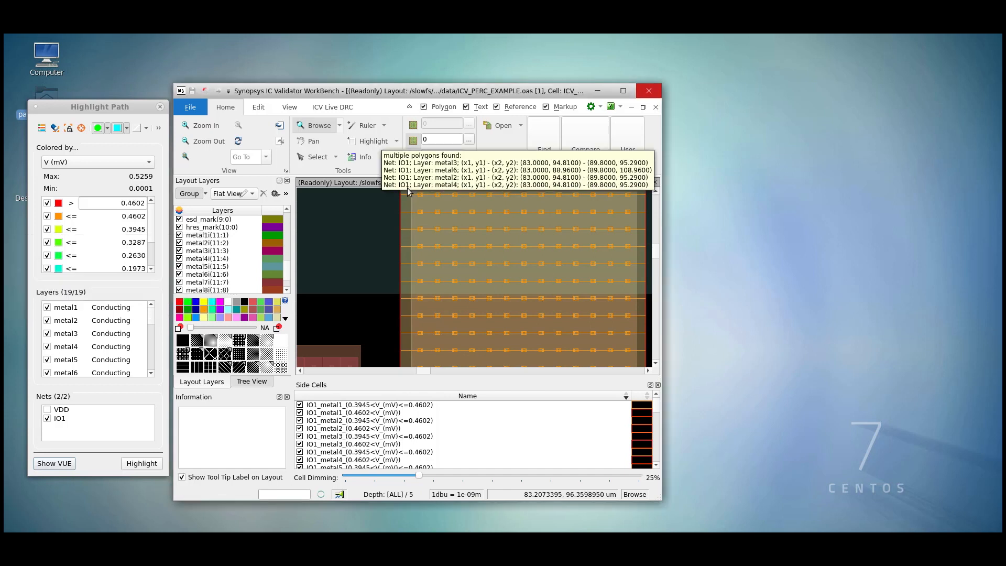
mouse_move(432, 168)
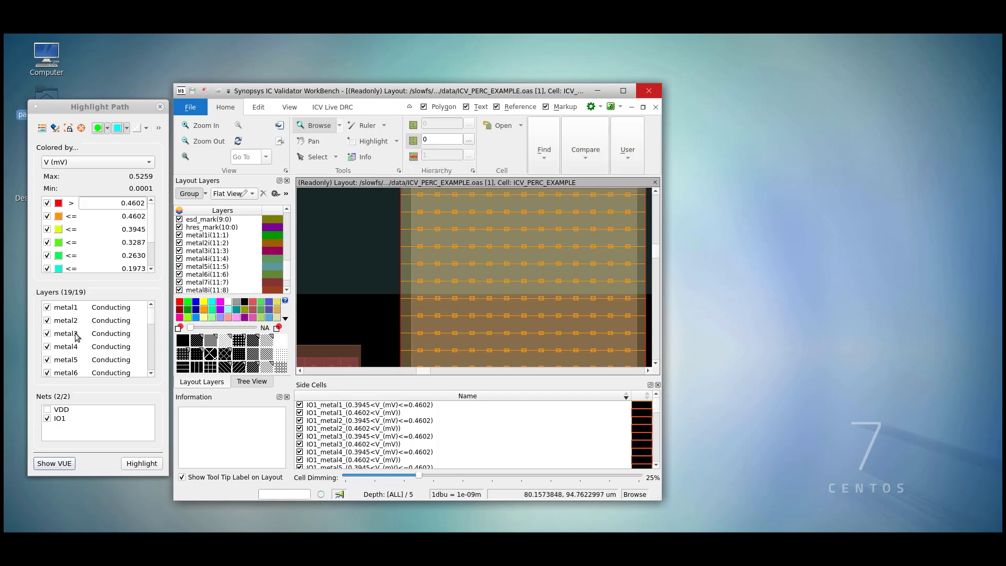
Re-highlight the IO1 net with only the metal3 layer selected
right_click(66, 334)
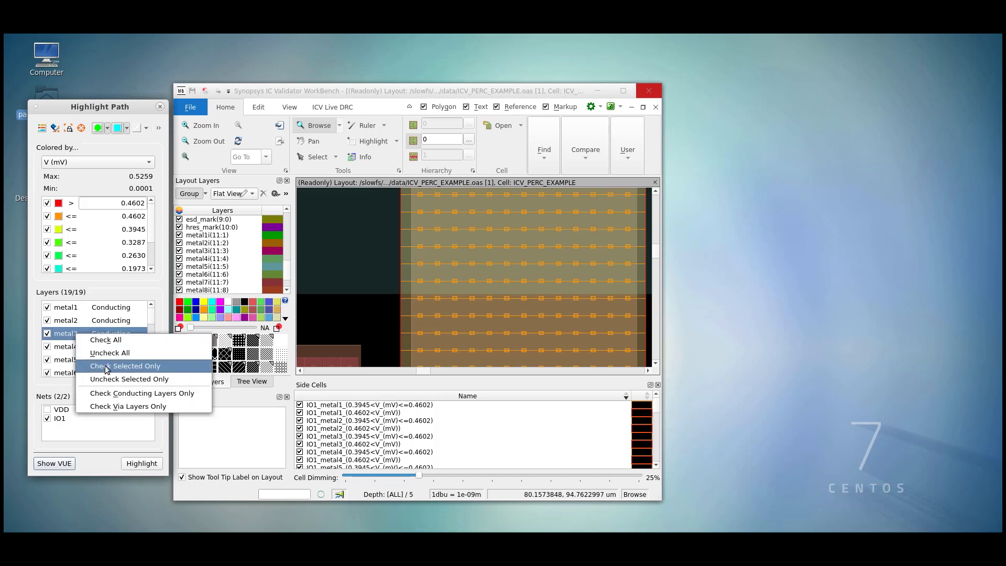
left_click(125, 366)
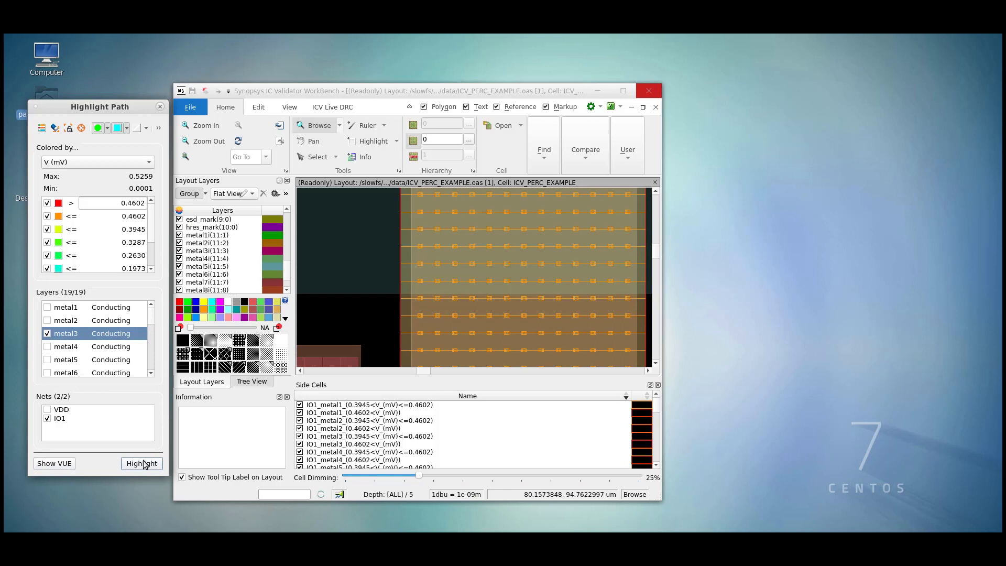
left_click(142, 463)
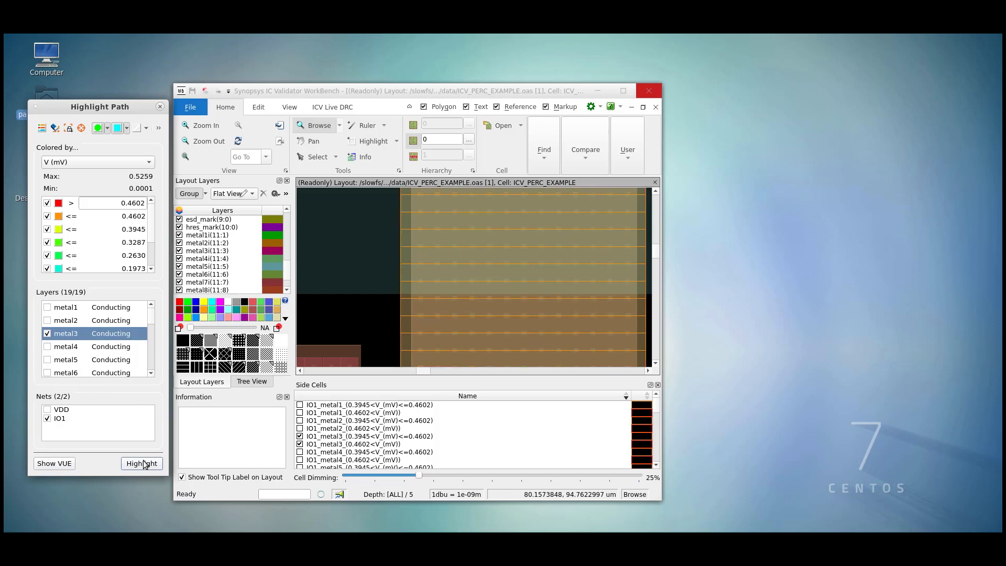
mouse_move(86, 134)
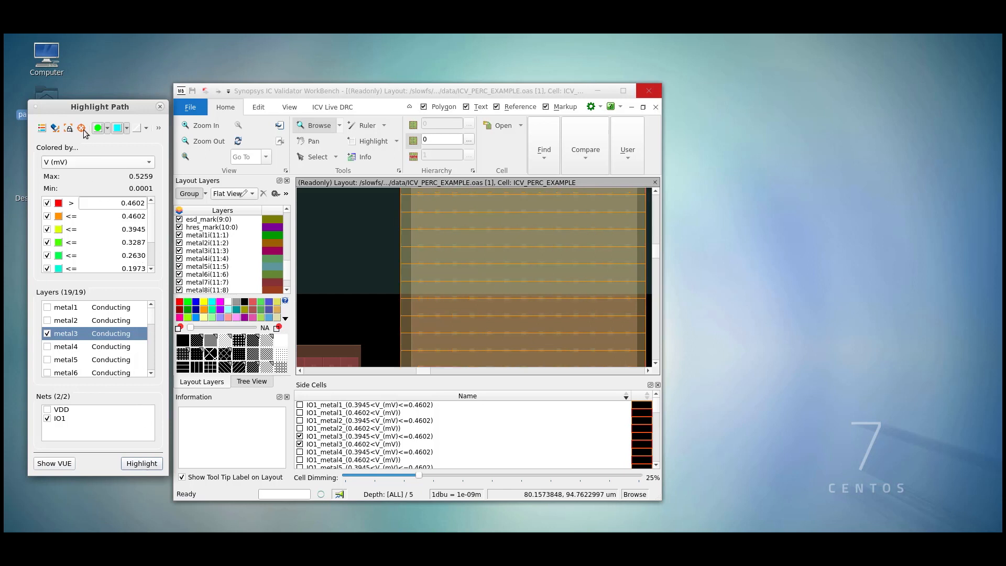
Probe a metal3 polygon at the net's edge for resistance, current and voltages, then reopen VUE results
left_click(82, 128)
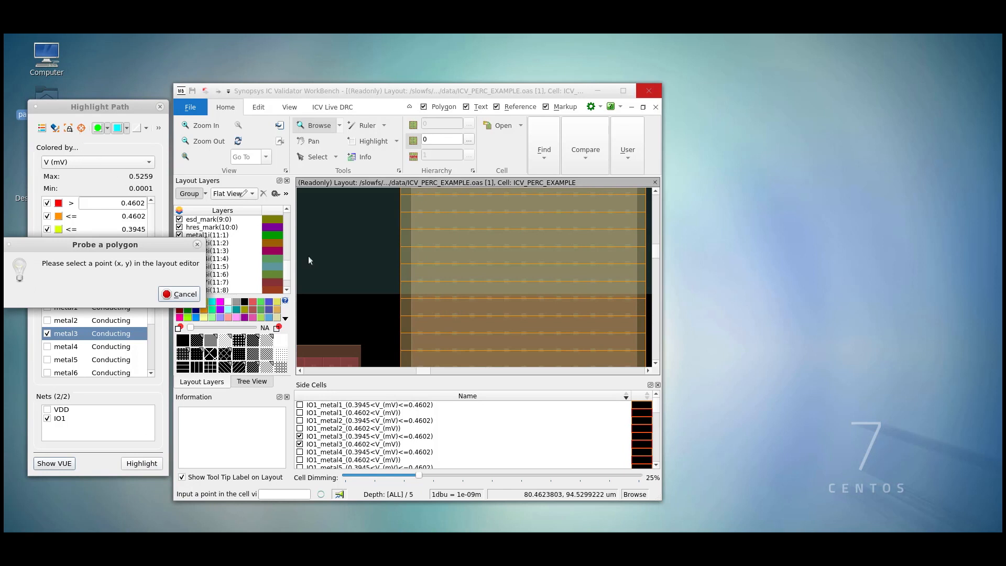
mouse_move(405, 270)
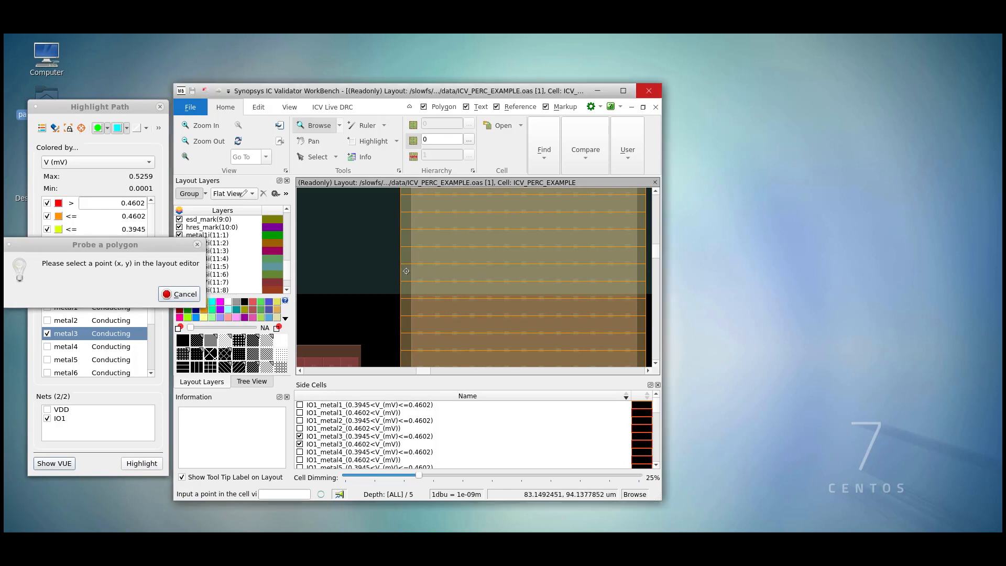
left_click(407, 270)
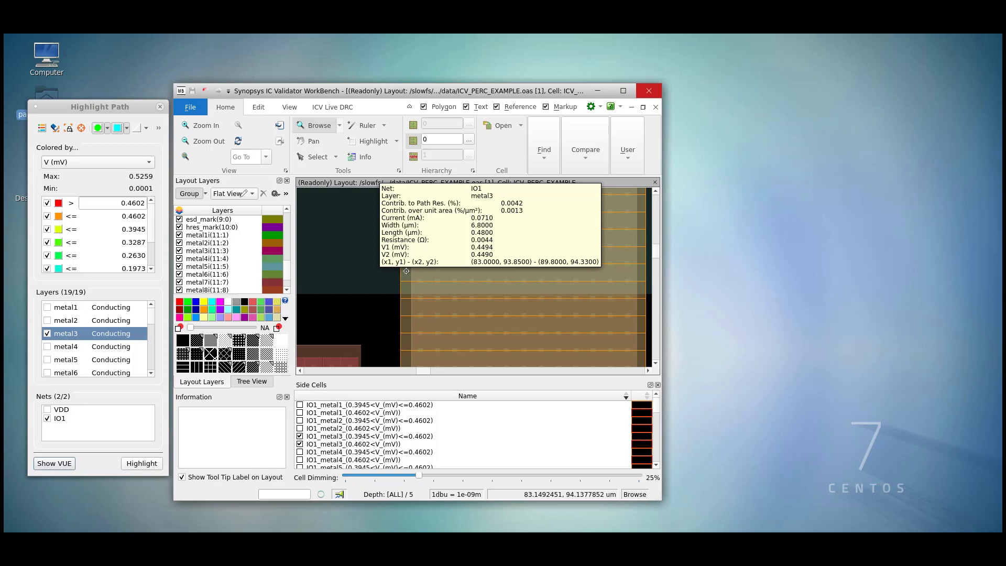
left_click(54, 463)
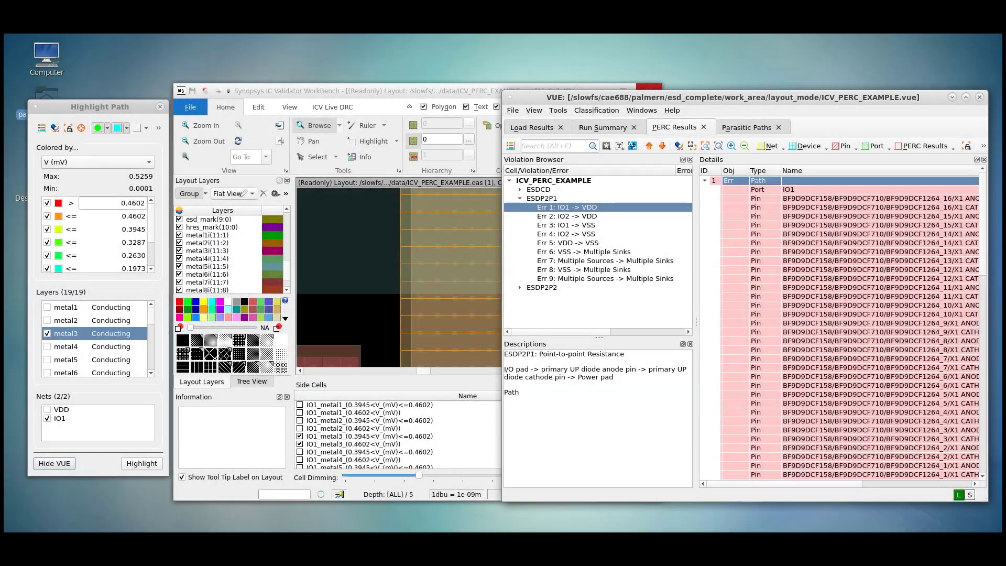